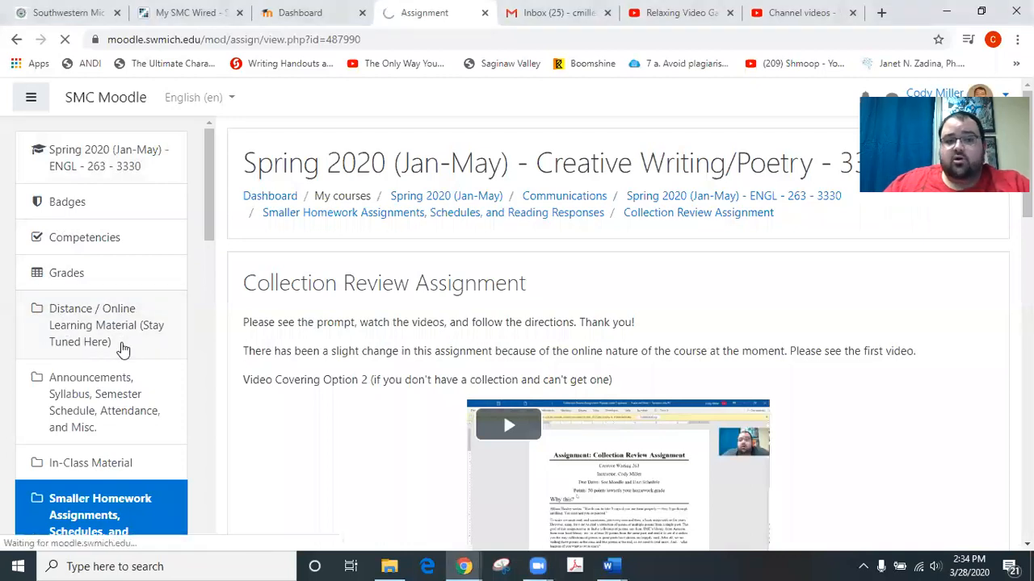
Open Distance / Online Learning Material from the left navigation and scroll through its schedules, help videos and assignments.
left_click(105, 325)
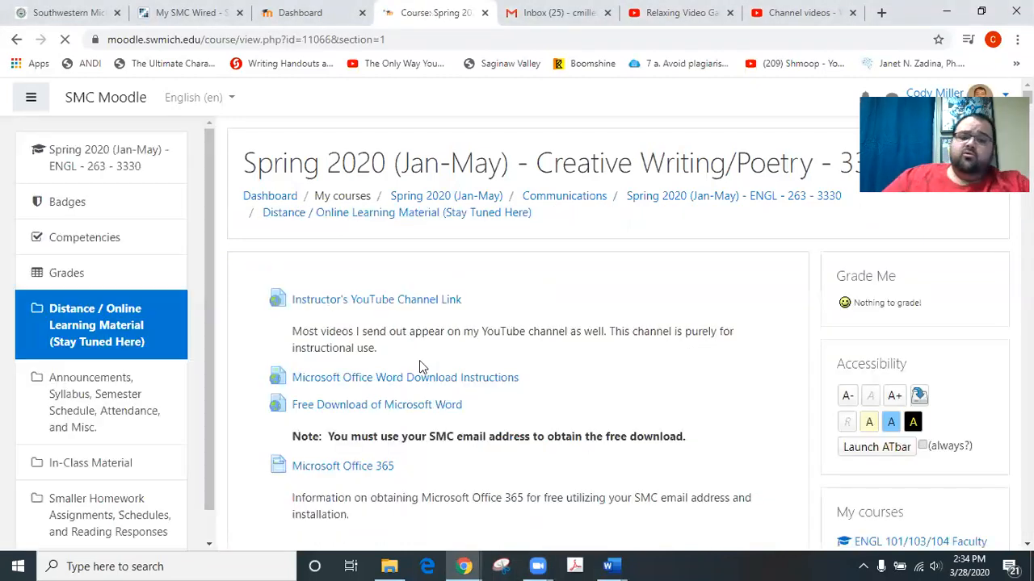
scroll("down", 3)
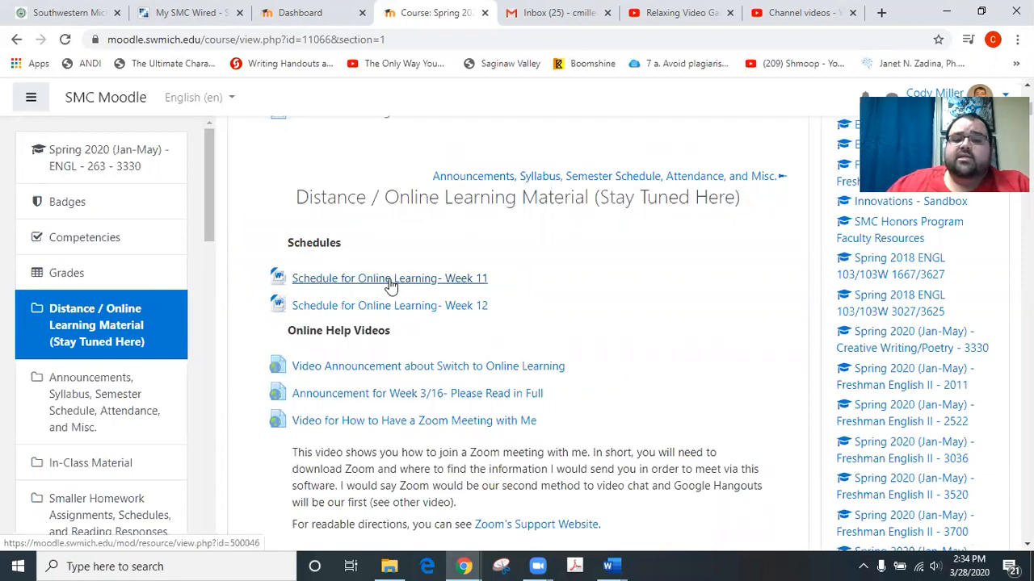
mouse_move(457, 282)
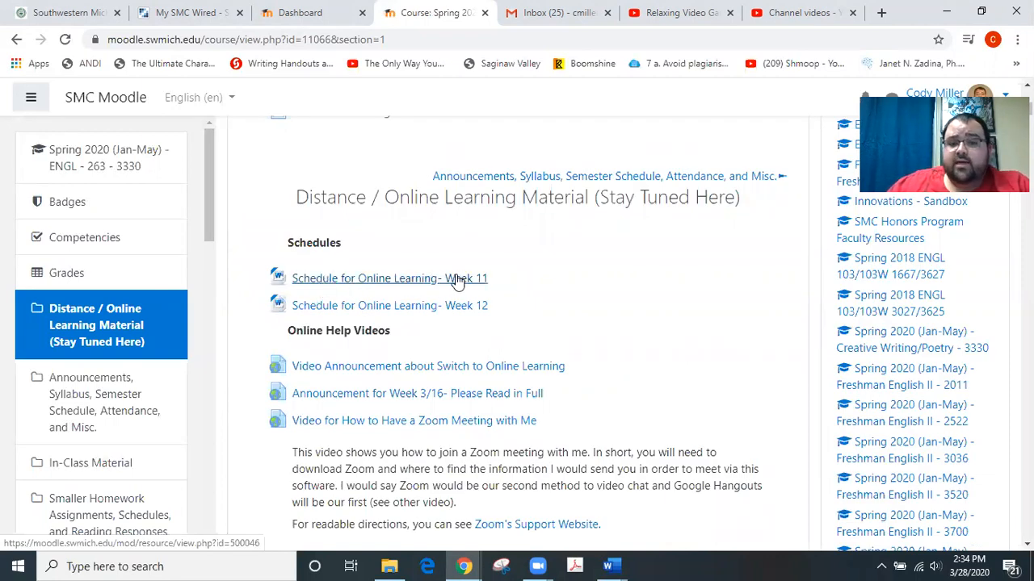
scroll("down", 3)
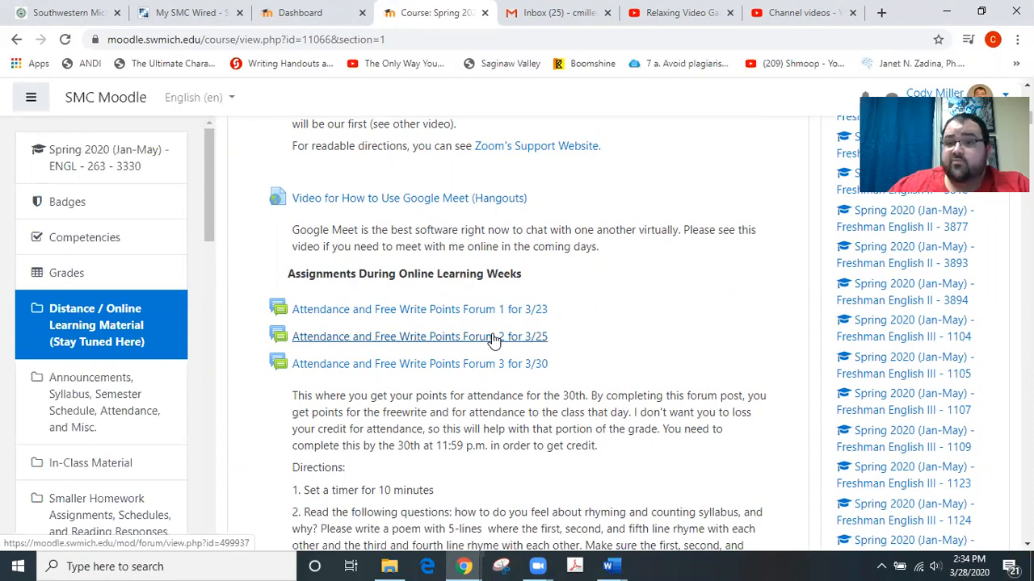
scroll("down", 3)
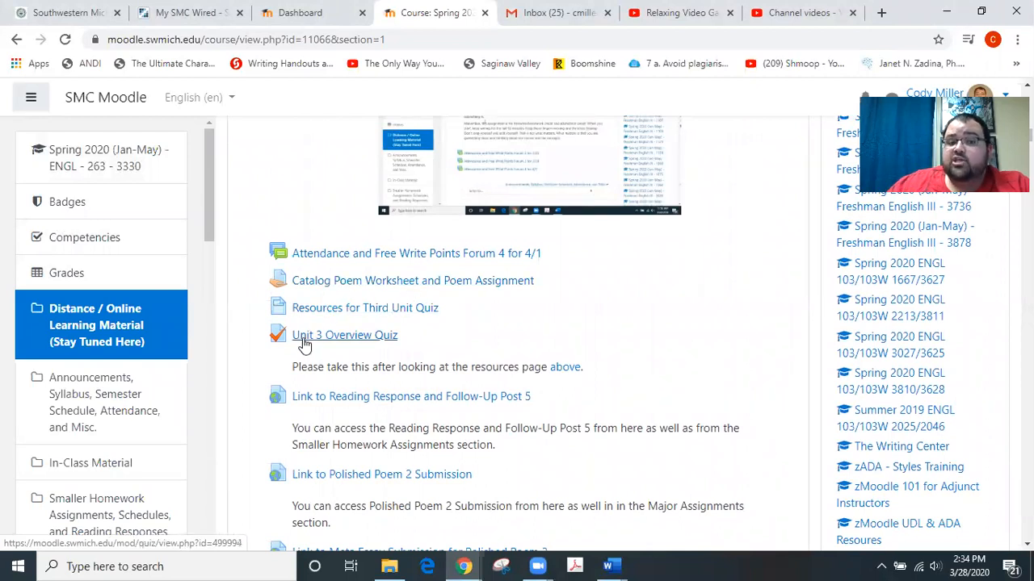
mouse_move(362, 334)
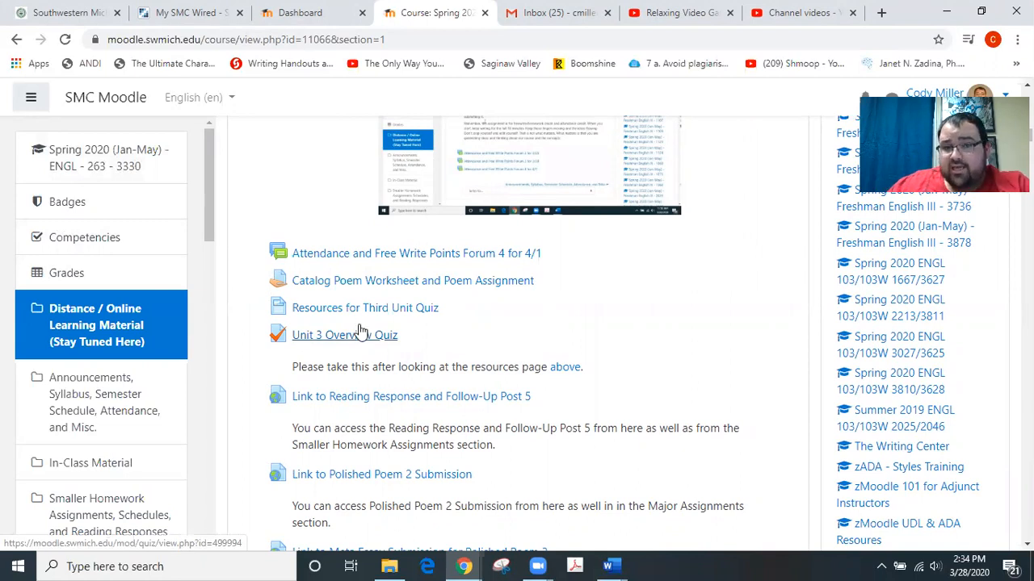
mouse_move(361, 334)
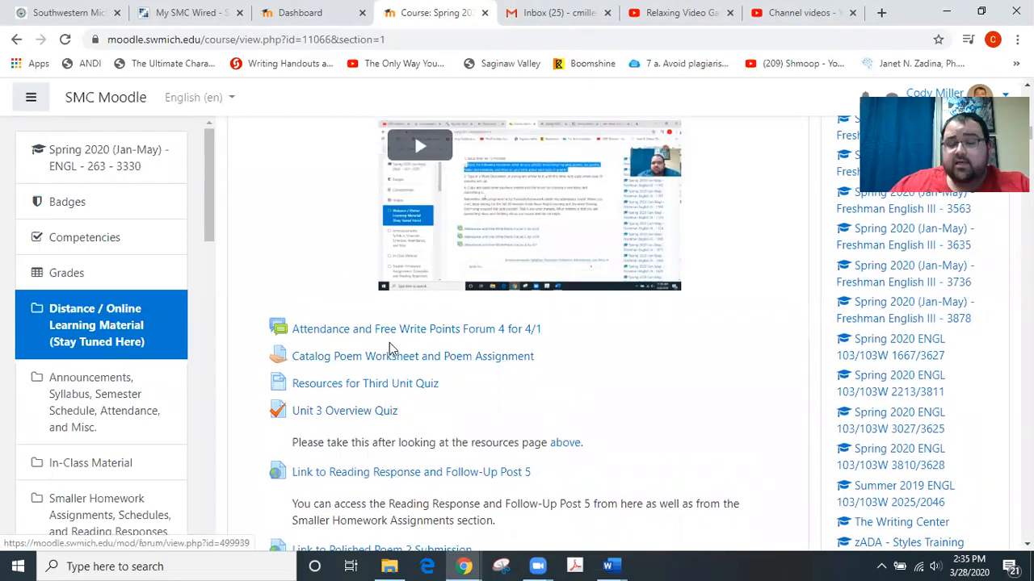
scroll("up", 3)
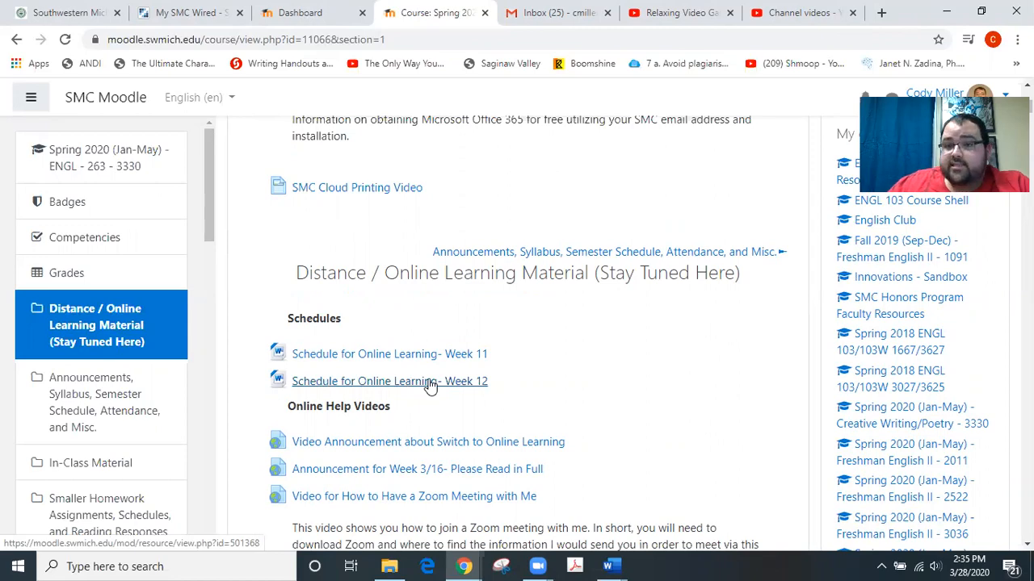
scroll("down", 3)
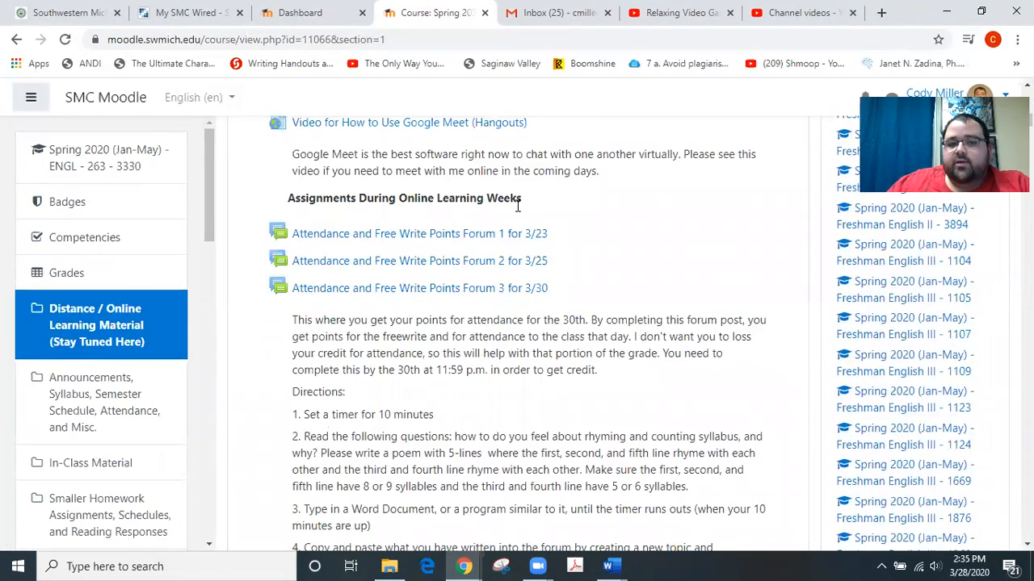
scroll("down", 3)
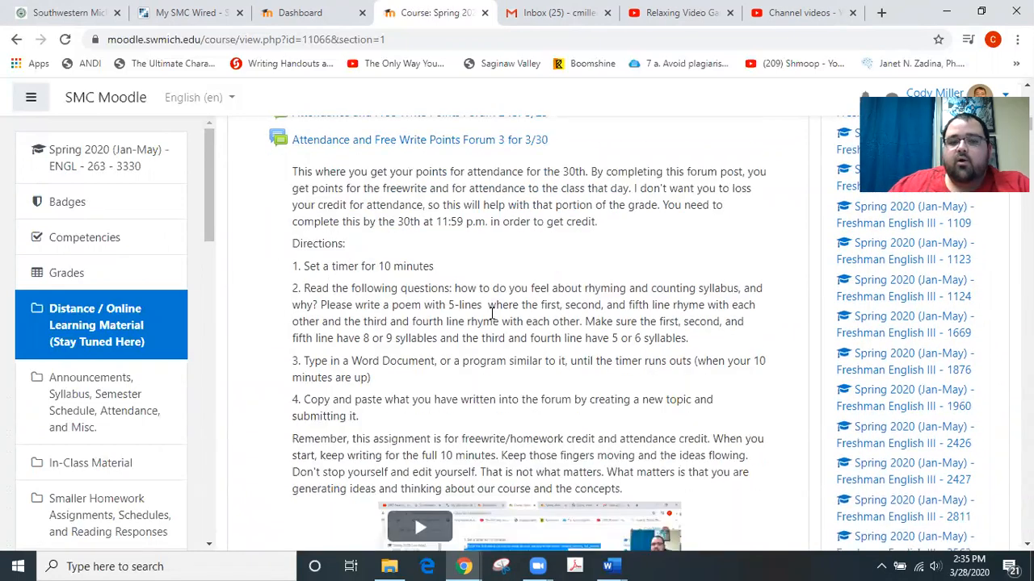
scroll("down", 3)
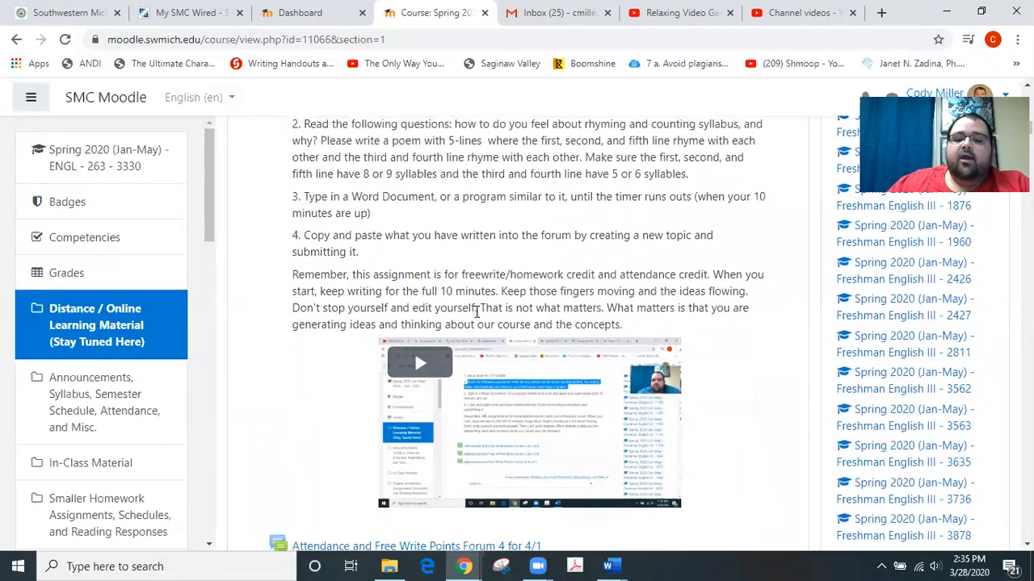
scroll("up", 3)
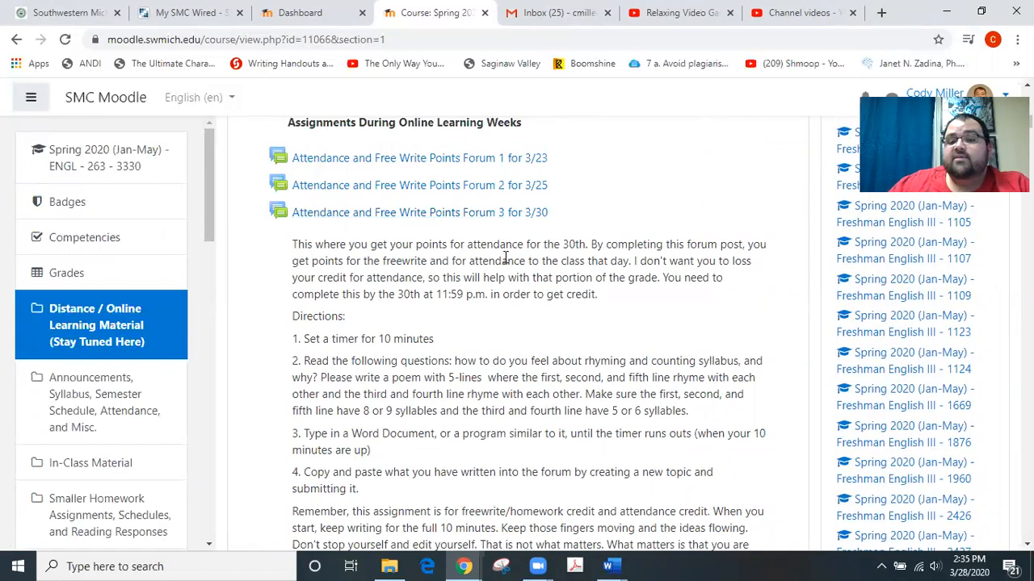
mouse_move(513, 242)
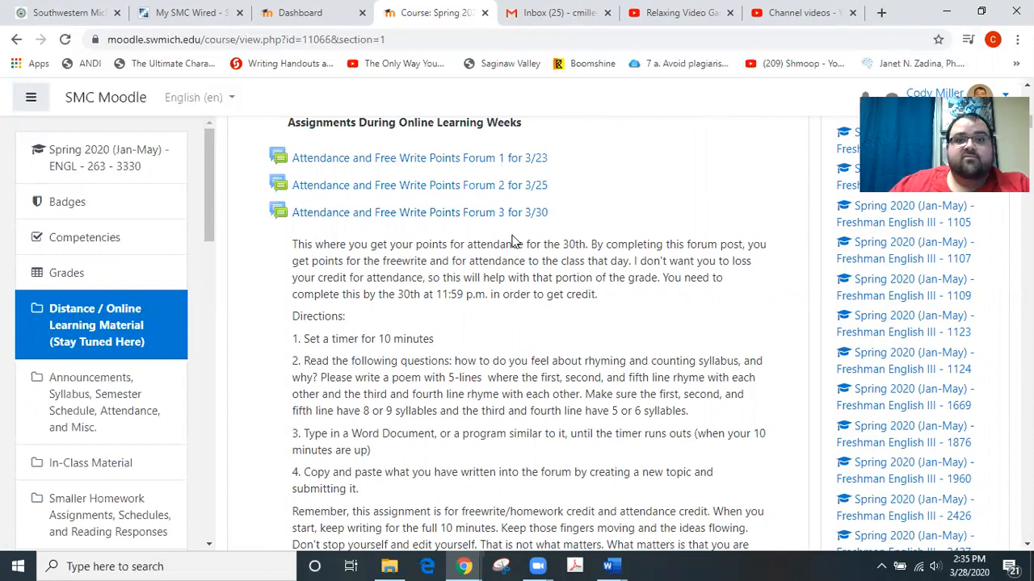
mouse_move(475, 185)
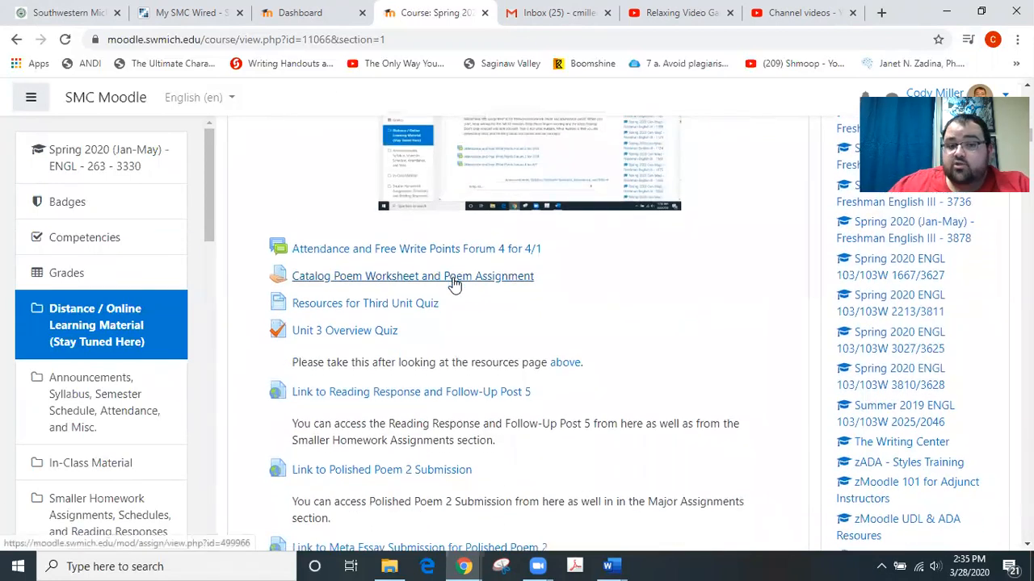
scroll("down", 3)
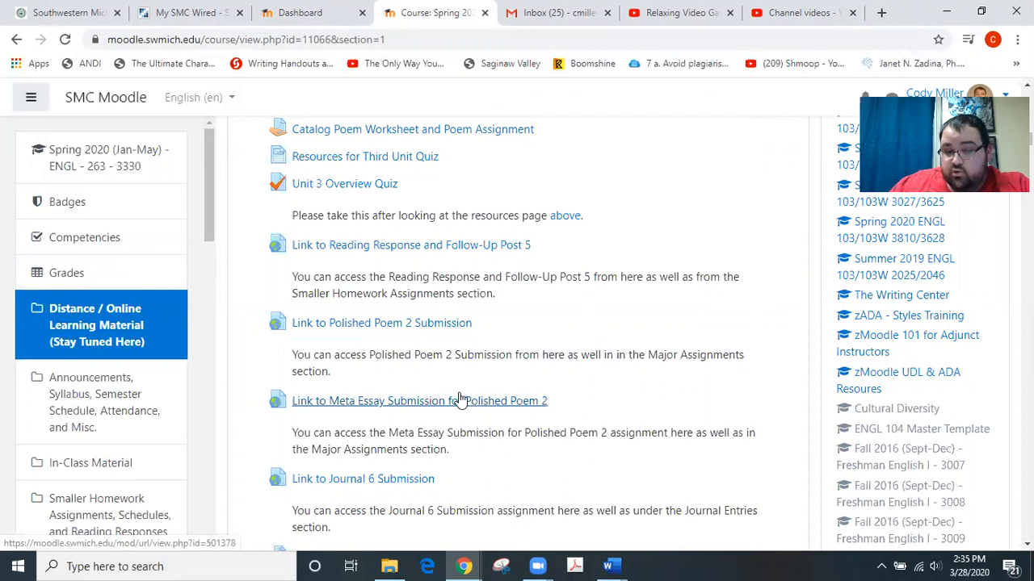
mouse_move(485, 416)
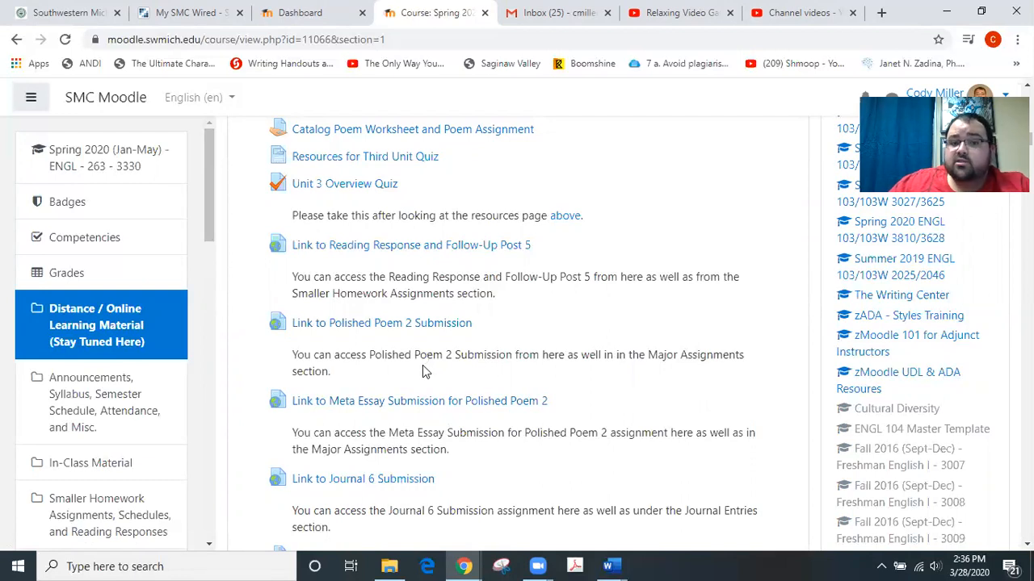
Scroll the section down past the Unit 3 quiz to the Reading Response 5, Polished Poem 2 and Journal 6 links.
scroll("down", 3)
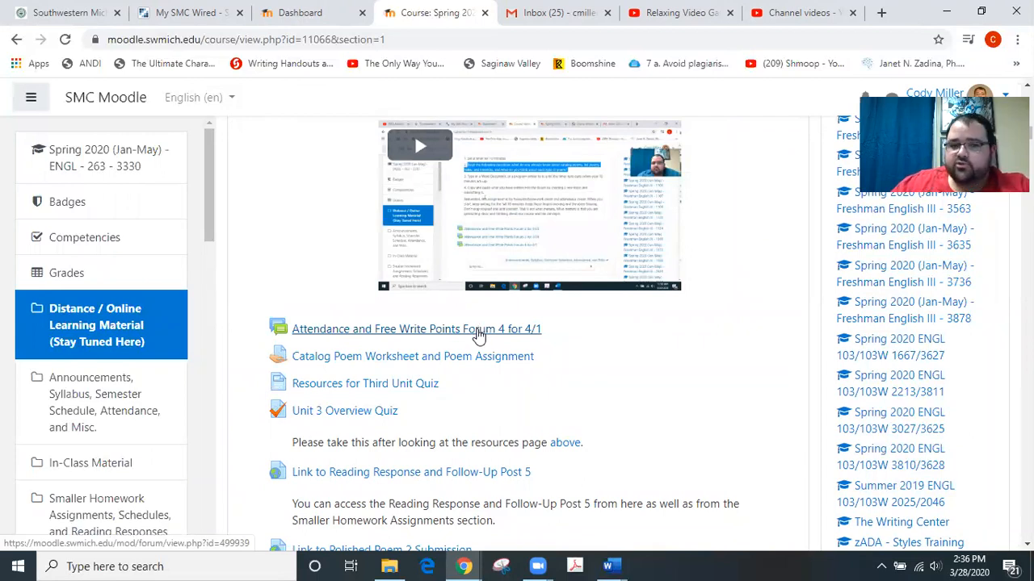
scroll("down", 3)
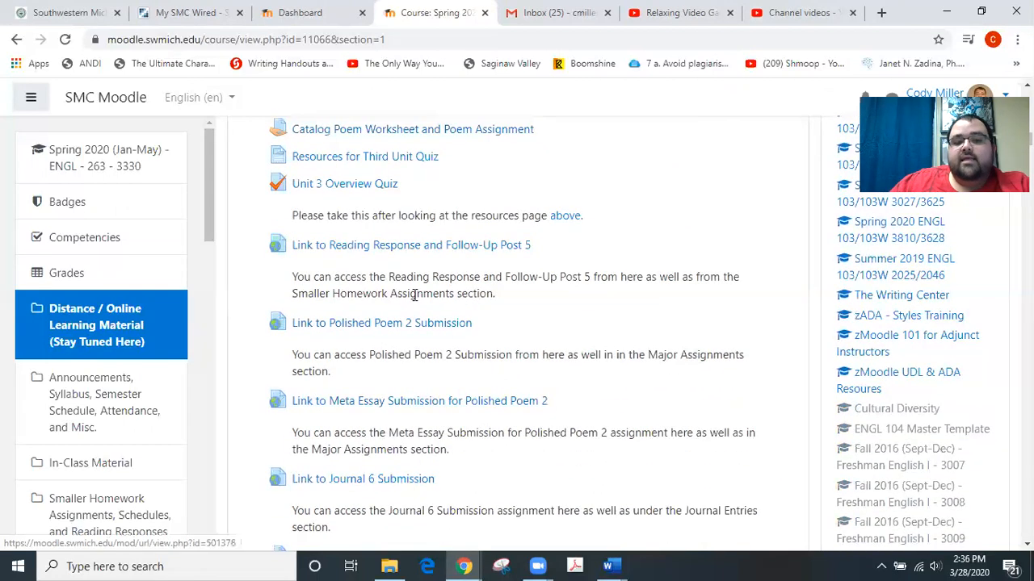
scroll("down", 3)
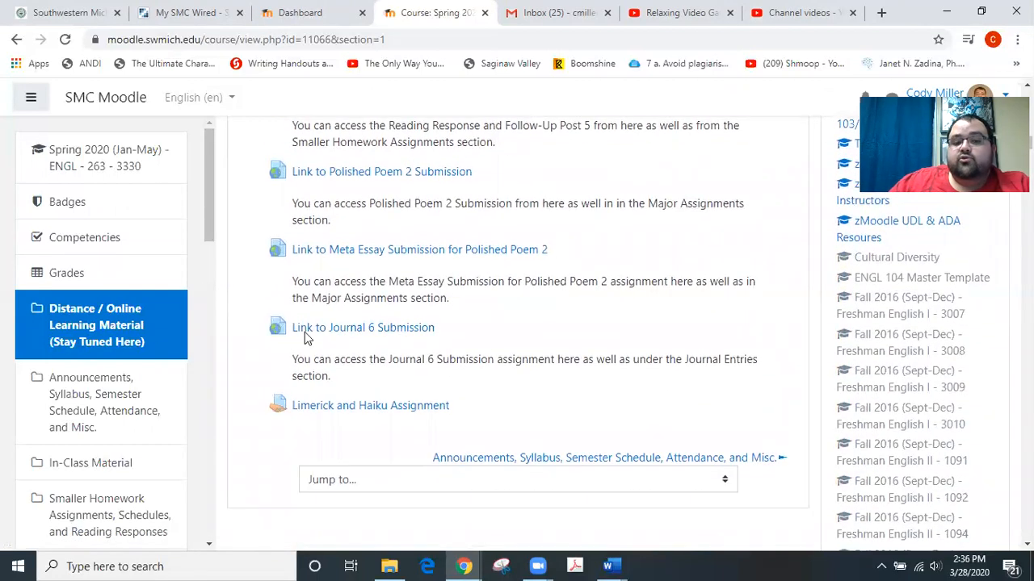
mouse_move(432, 351)
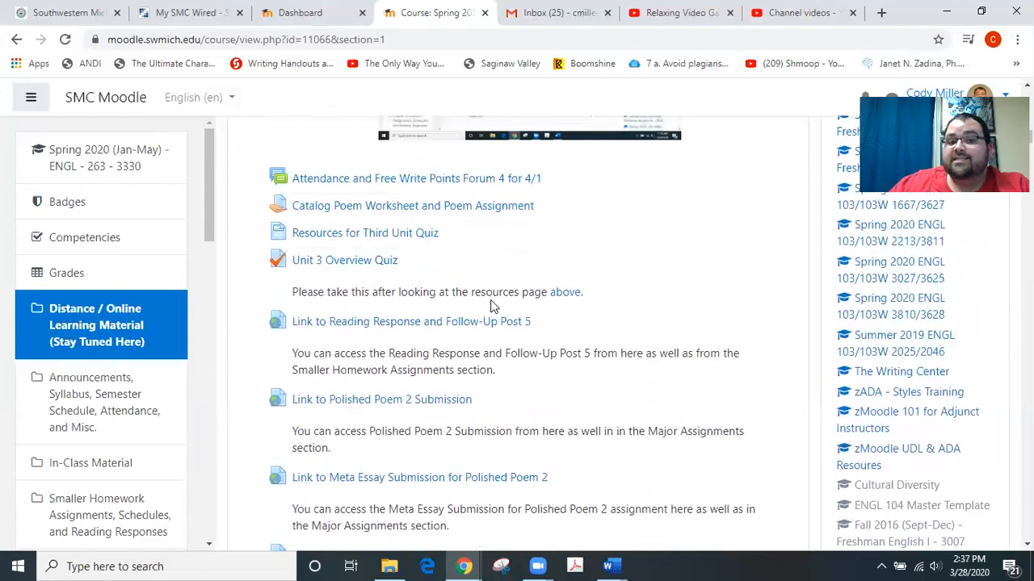
scroll("down", 3)
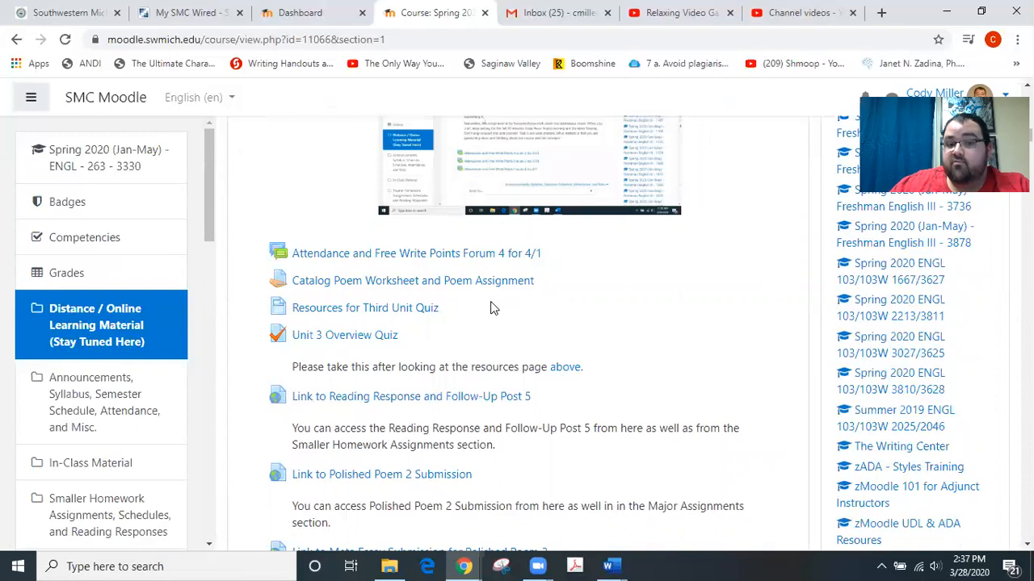
scroll("down", 3)
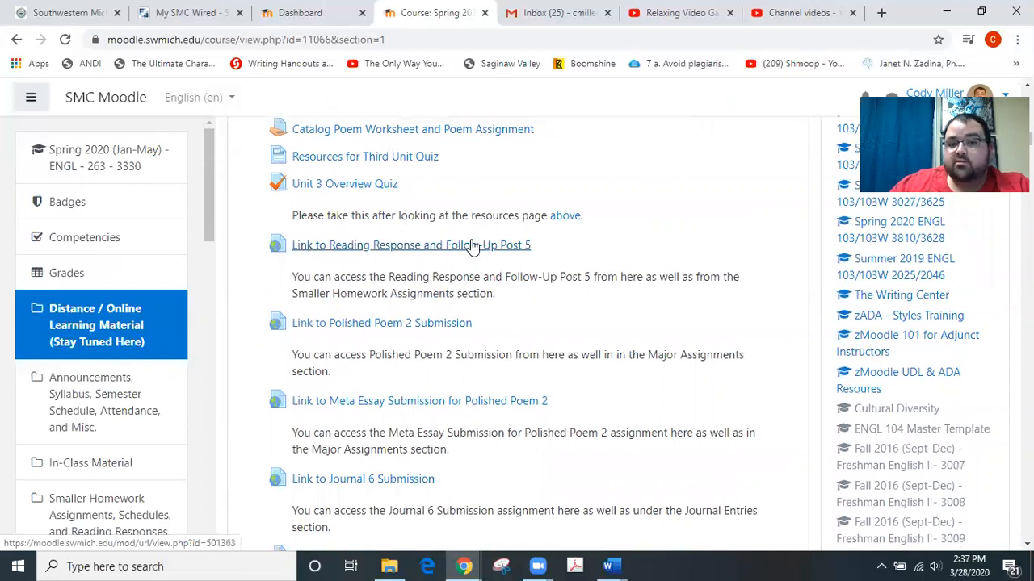
mouse_move(513, 255)
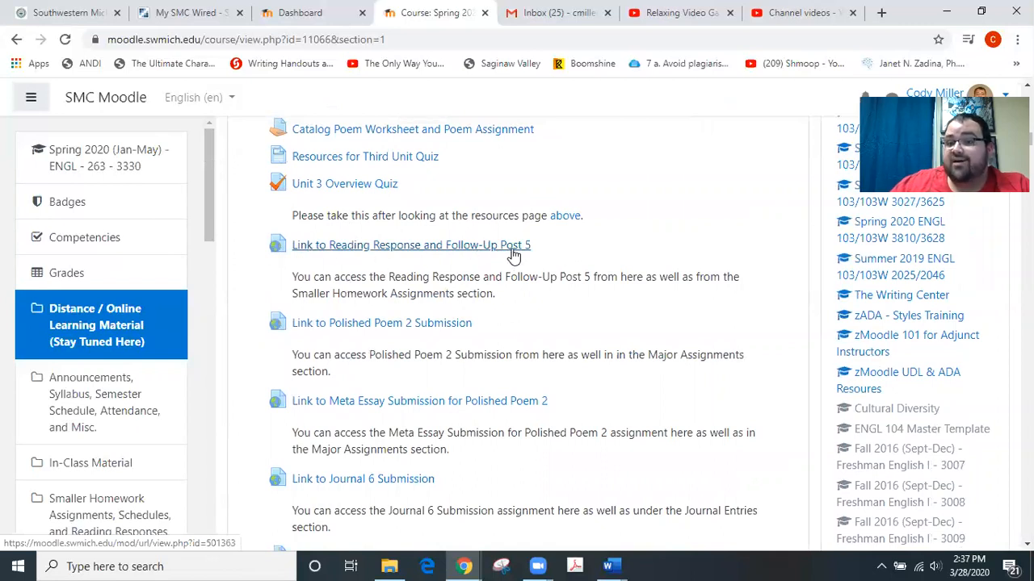
Open the Reading Response 5 and Follow-up Posts forum, due April 3rd, from its link.
left_click(410, 245)
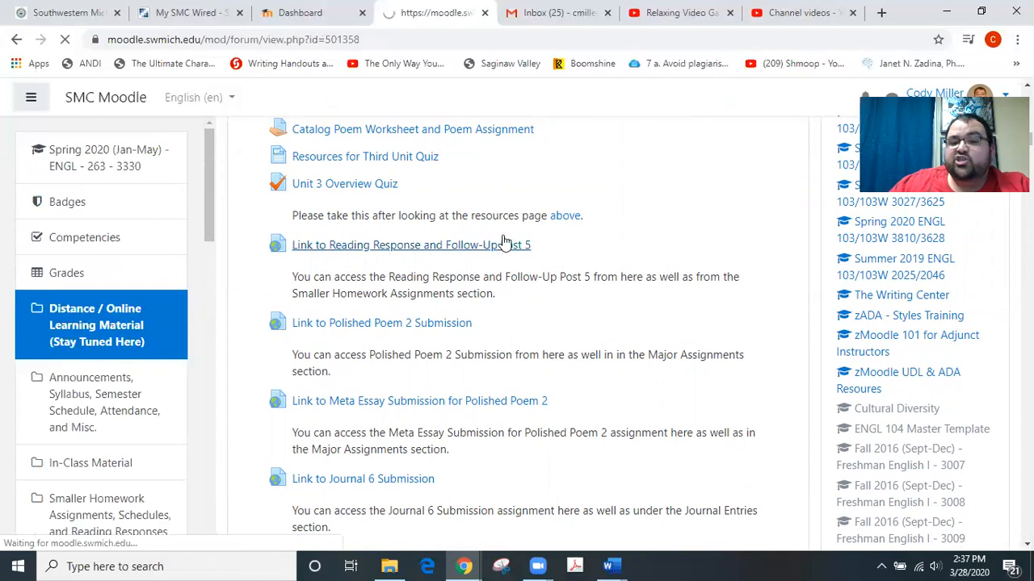
left_click(410, 245)
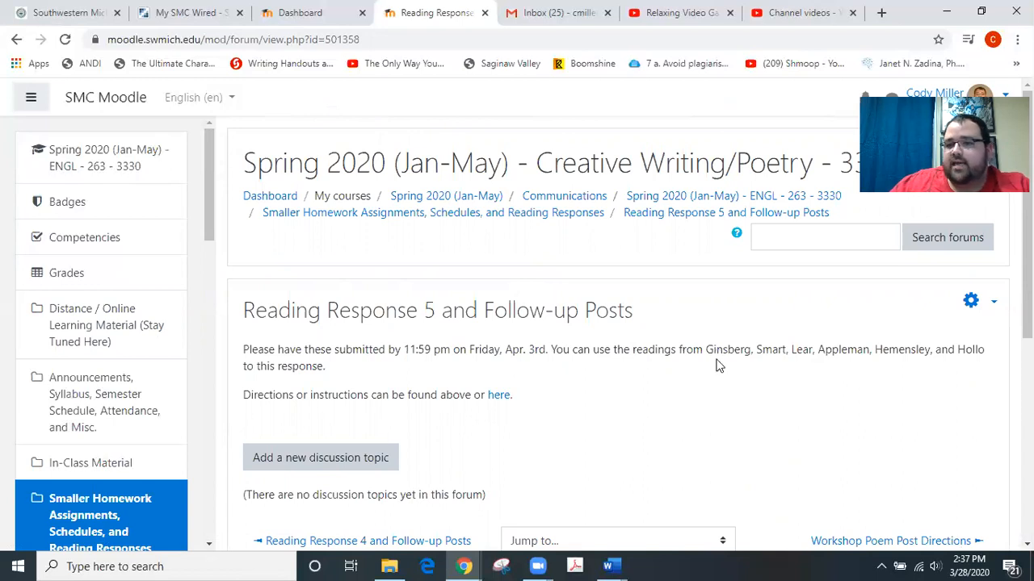
mouse_move(752, 356)
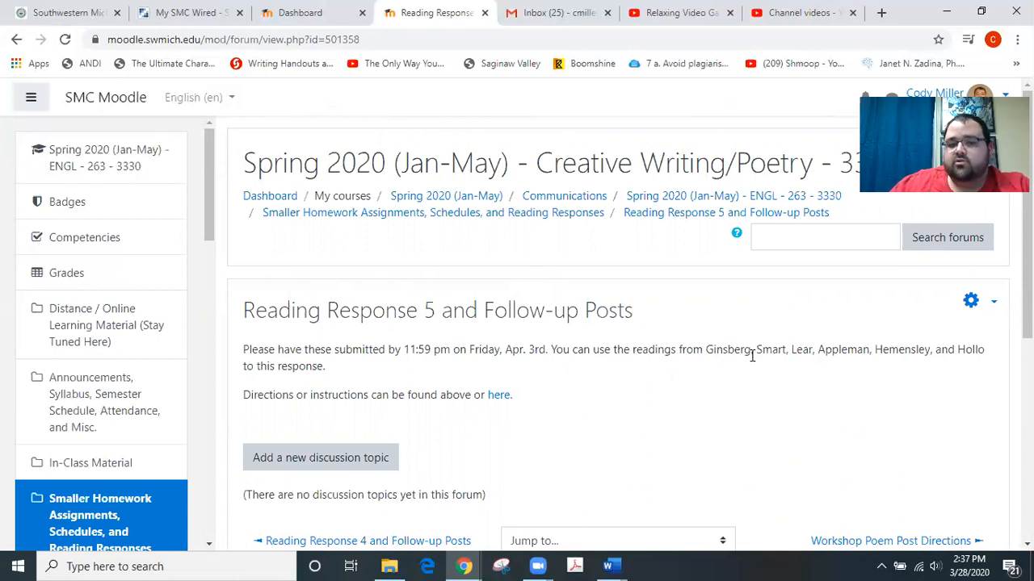
mouse_move(622, 376)
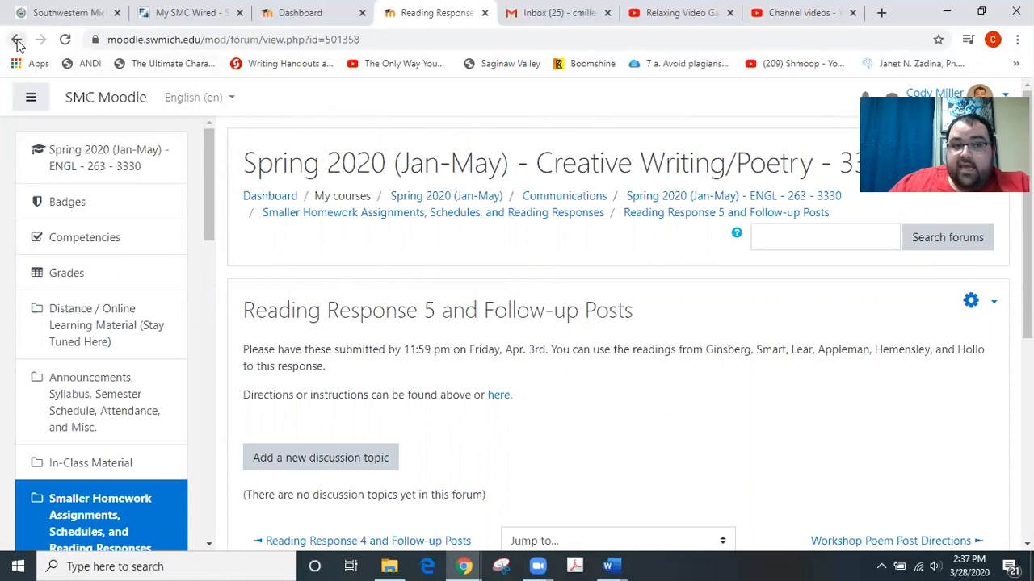
Go back to the Distance / Online Learning Material section and scroll to the Limerick and Haiku Assignment after Journal 6.
left_click(18, 38)
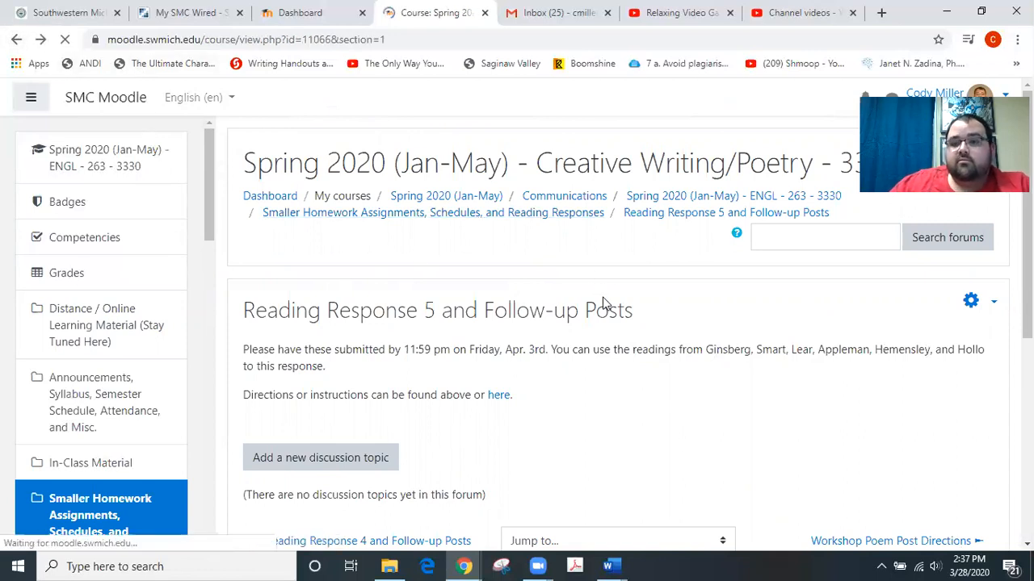
left_click(105, 324)
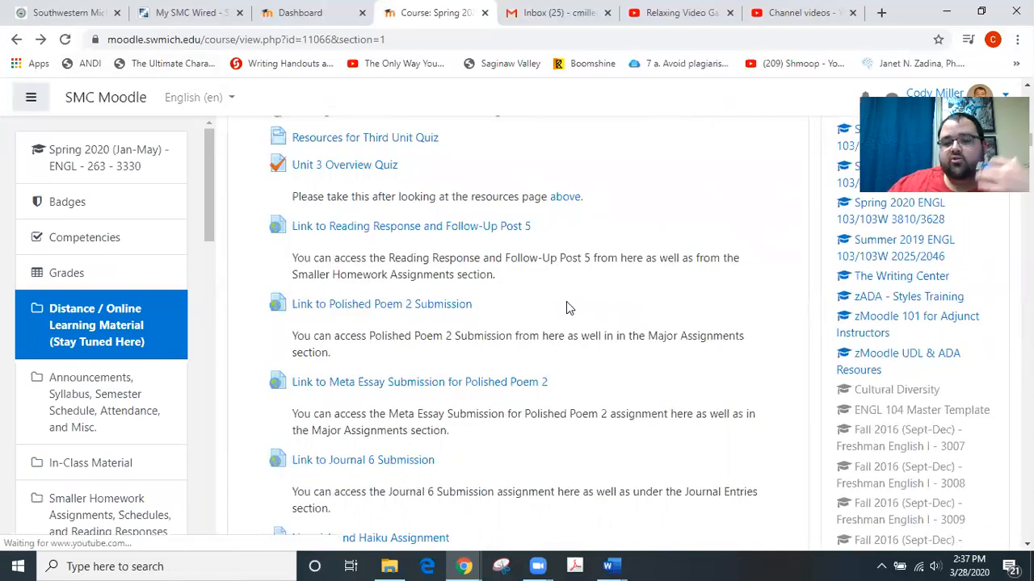
scroll("down", 3)
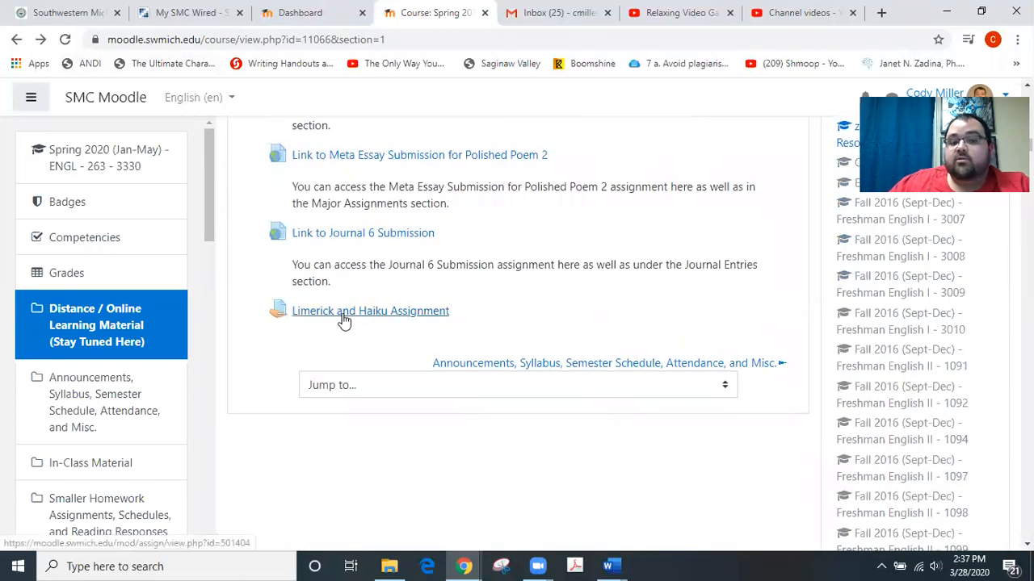
mouse_move(404, 315)
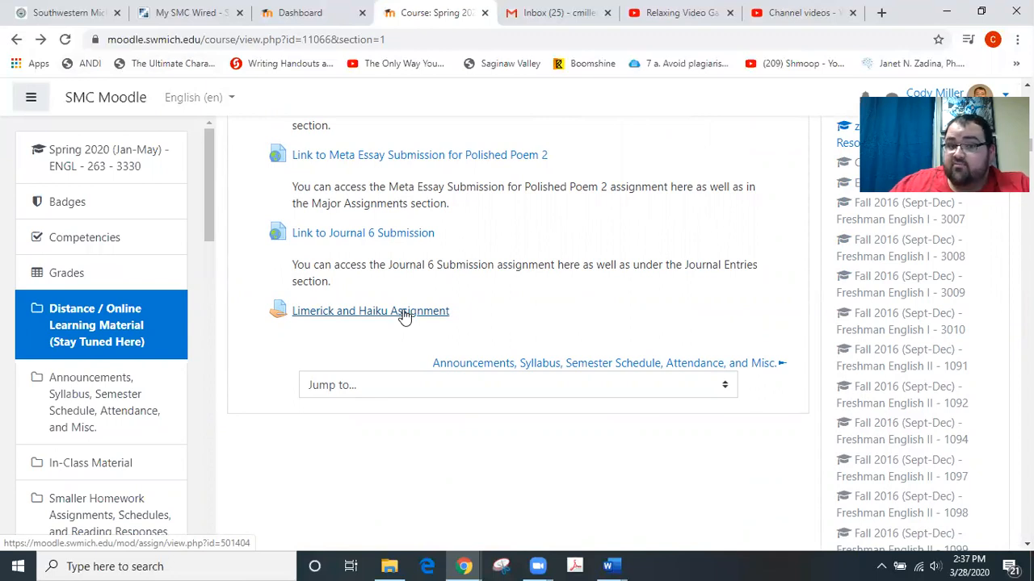
Open the Limerick and Haiku Assignment and scroll through its five steps due April 3rd and embedded videos.
left_click(370, 311)
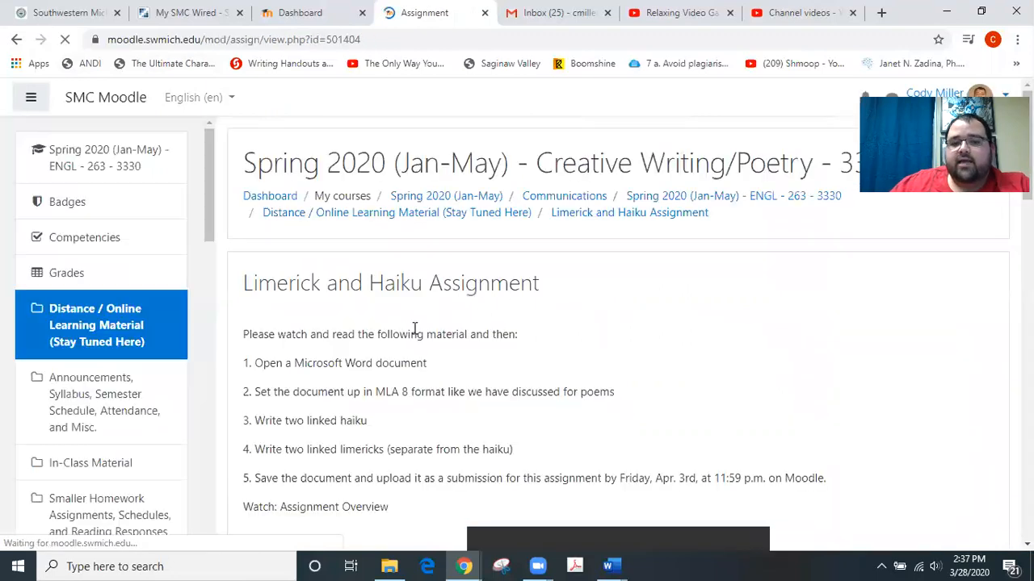
scroll("down", 3)
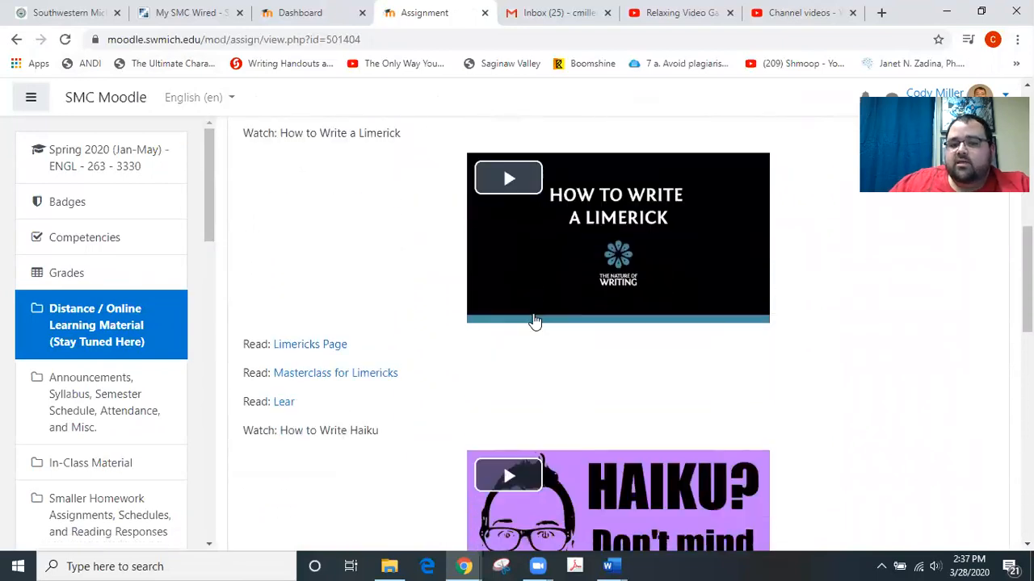
scroll("down", 3)
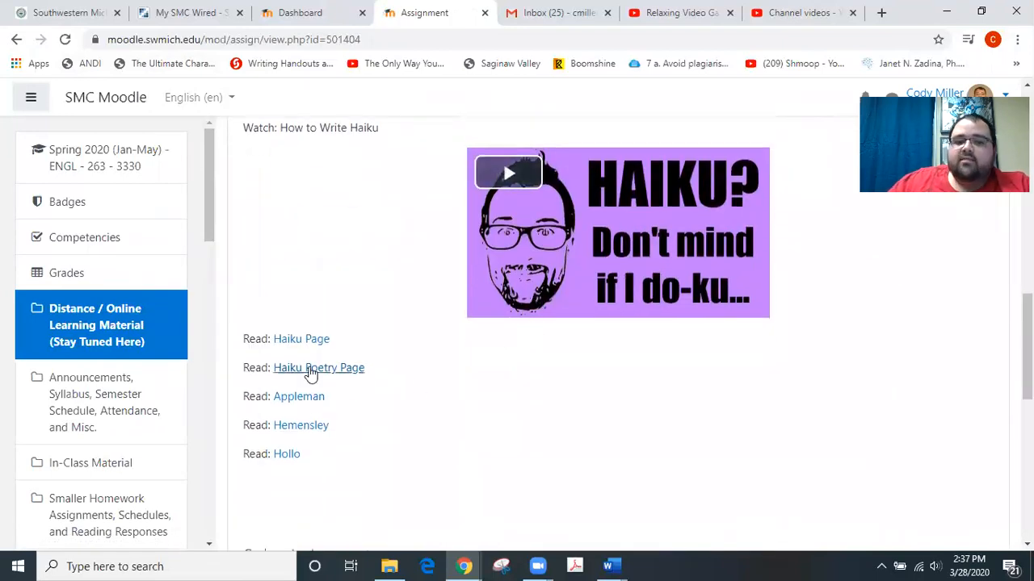
mouse_move(318, 368)
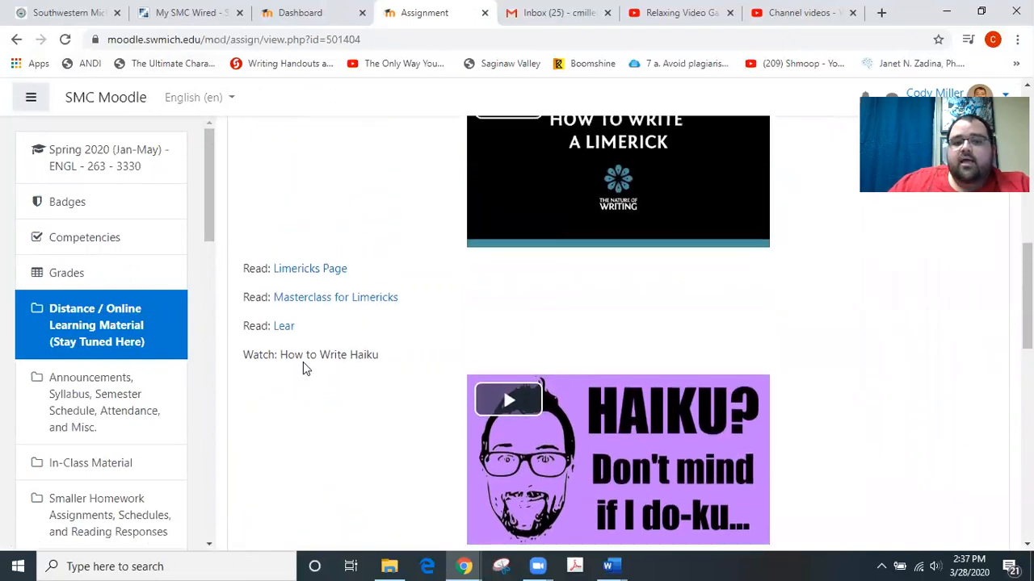
mouse_move(335, 297)
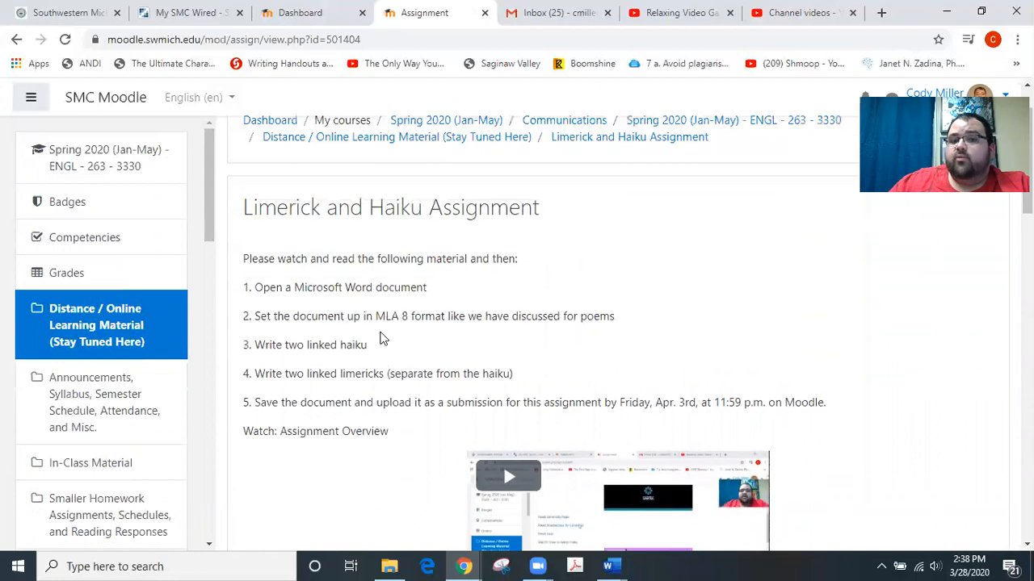
mouse_move(374, 395)
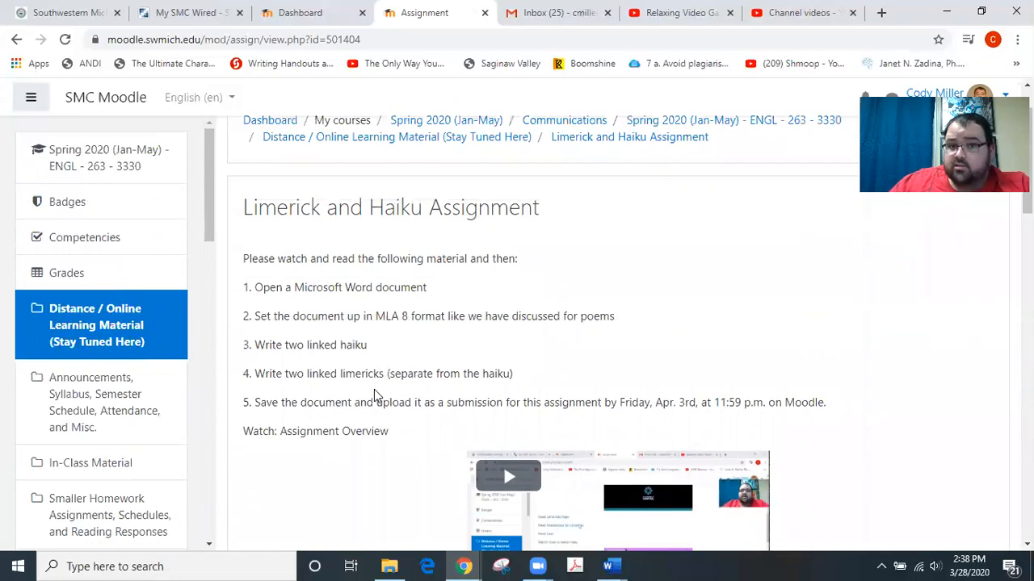
mouse_move(460, 238)
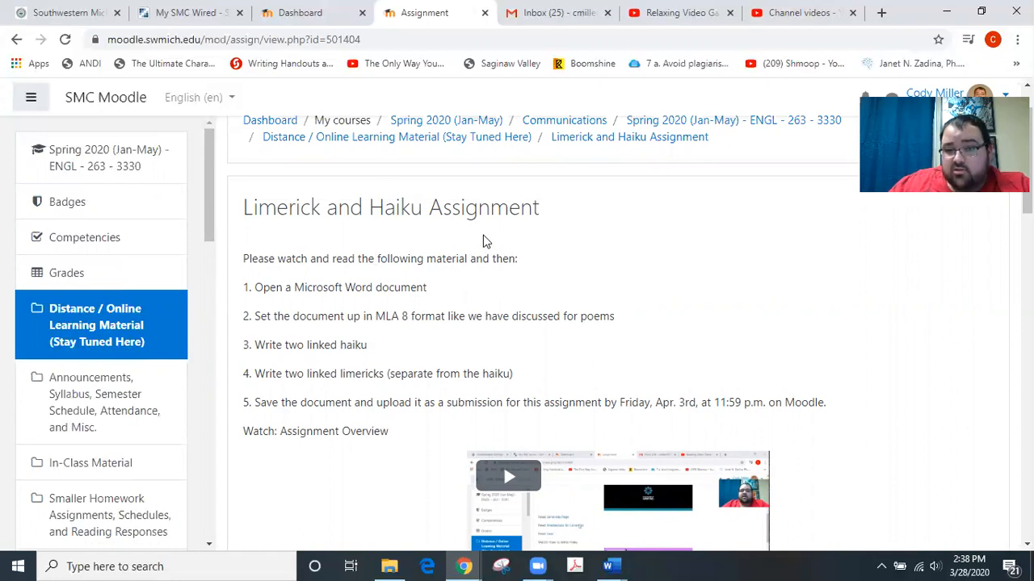
mouse_move(489, 250)
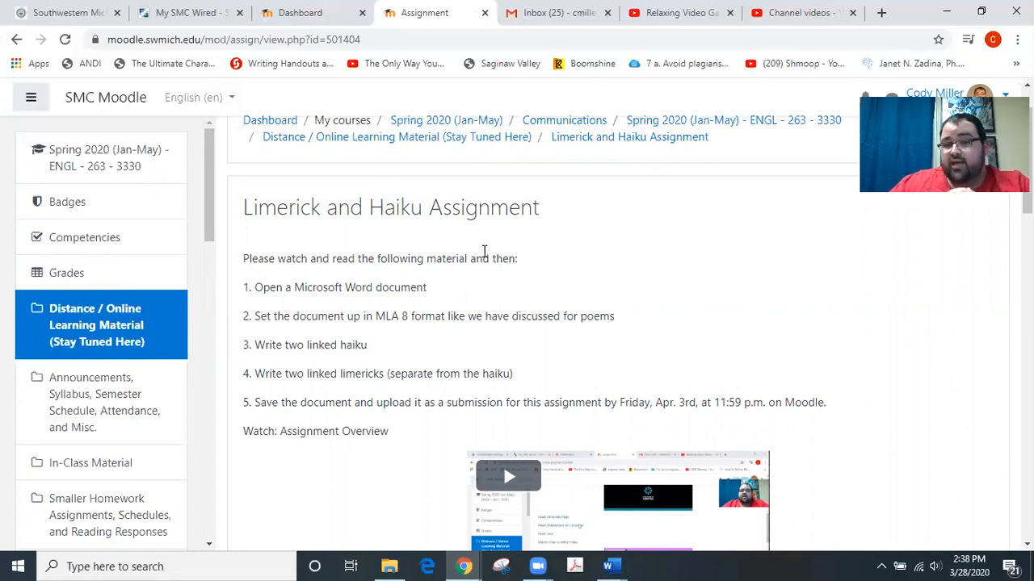
mouse_move(515, 308)
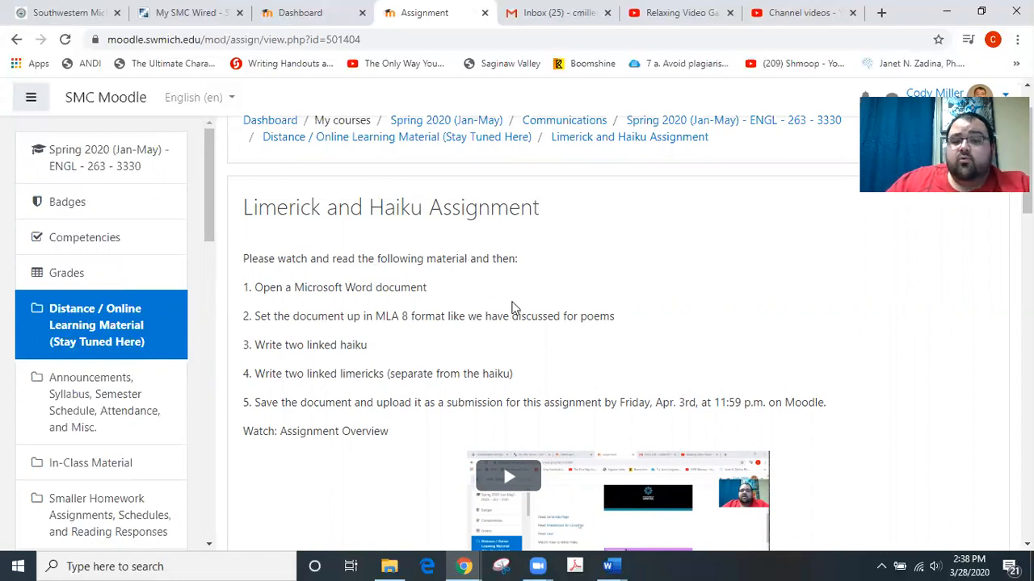
mouse_move(459, 231)
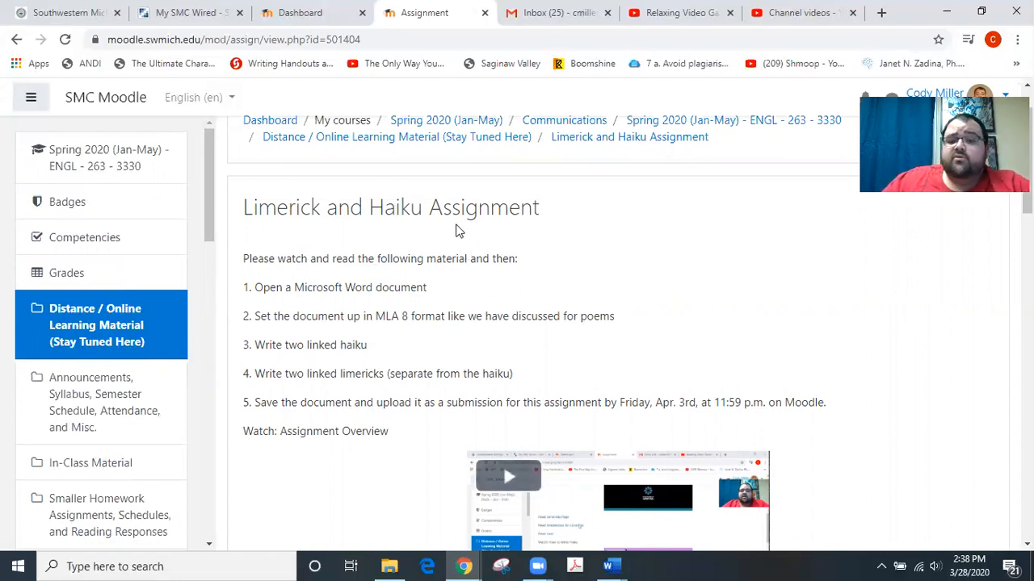
mouse_move(496, 284)
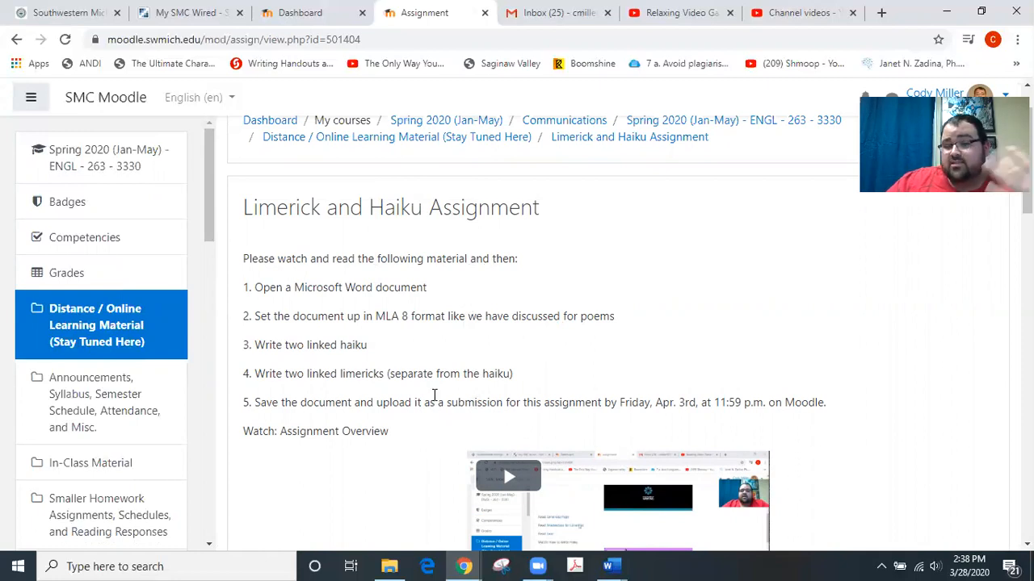
mouse_move(450, 386)
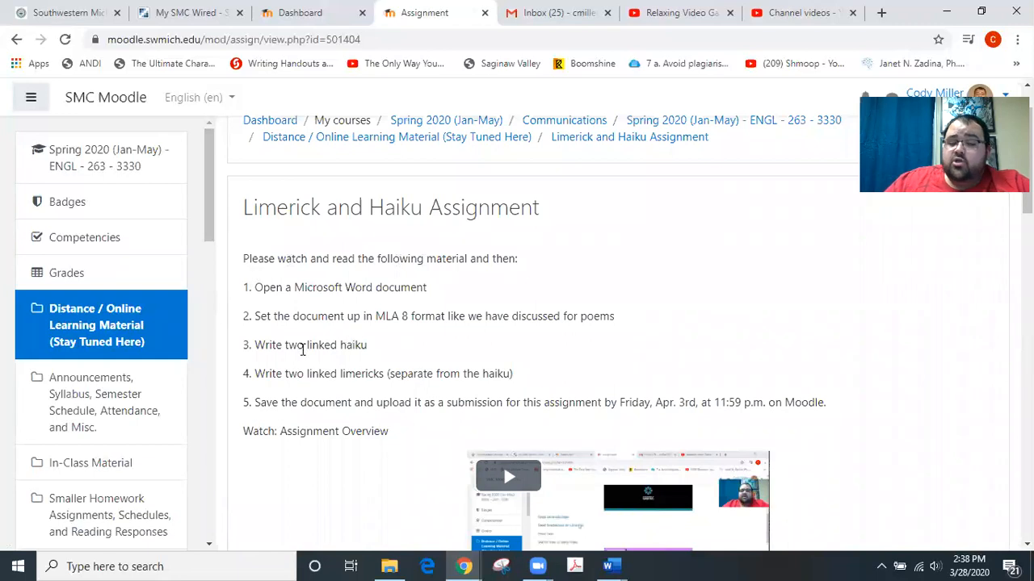
scroll("down", 3)
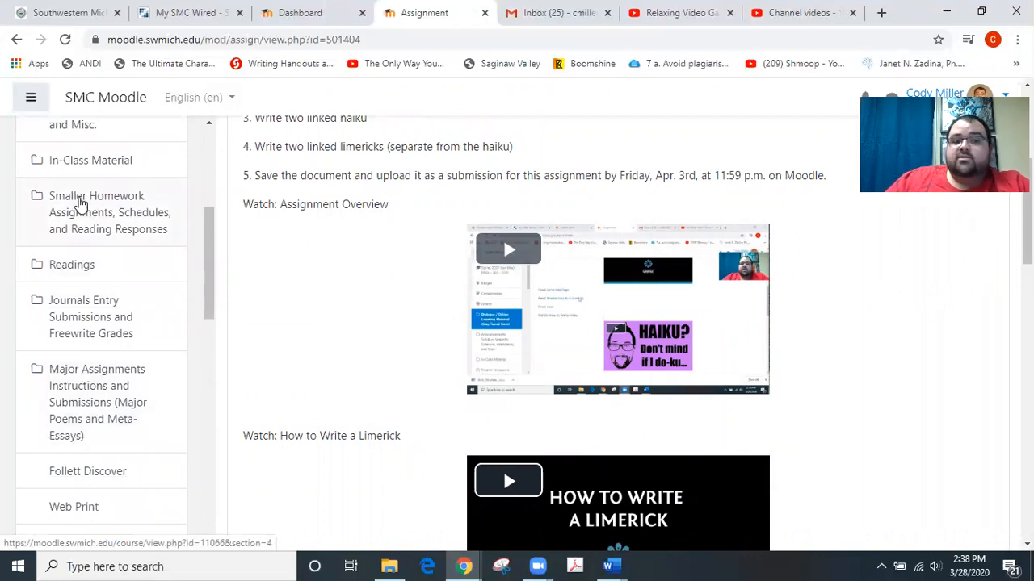
Return to the Smaller Homework Assignments section and select the Collection Review Assignment listed there.
left_click(97, 213)
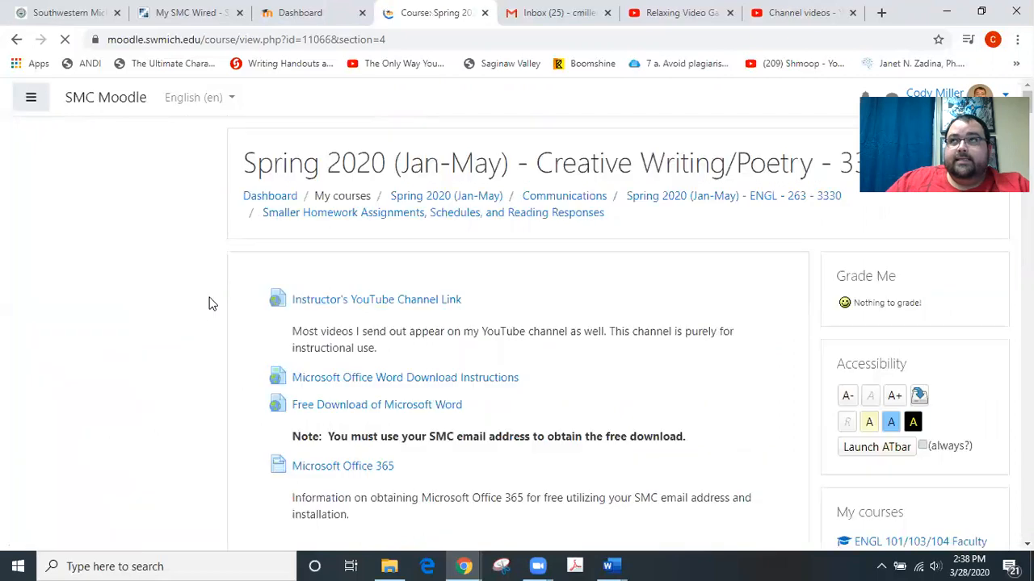
left_click(31, 97)
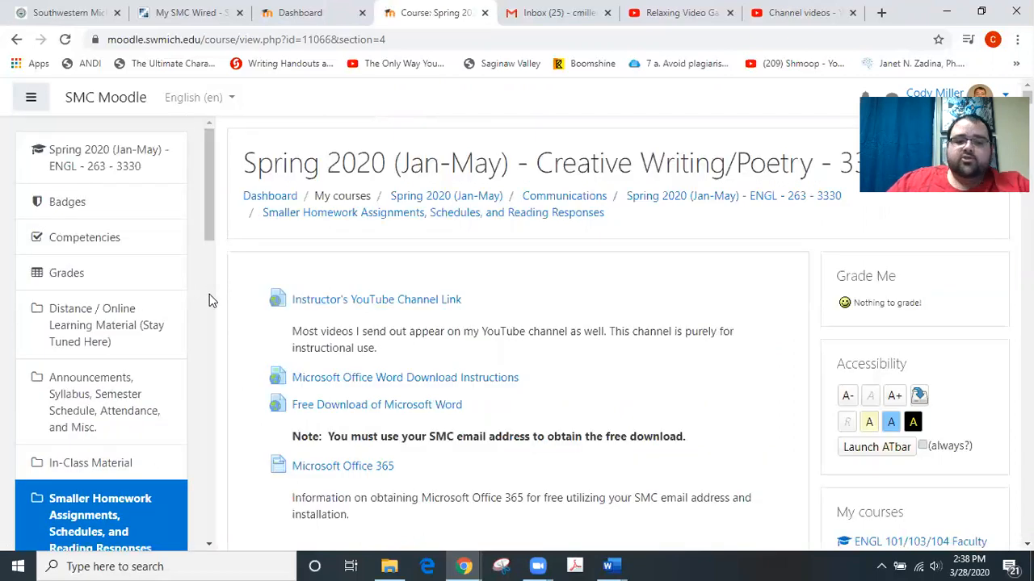
scroll("down", 3)
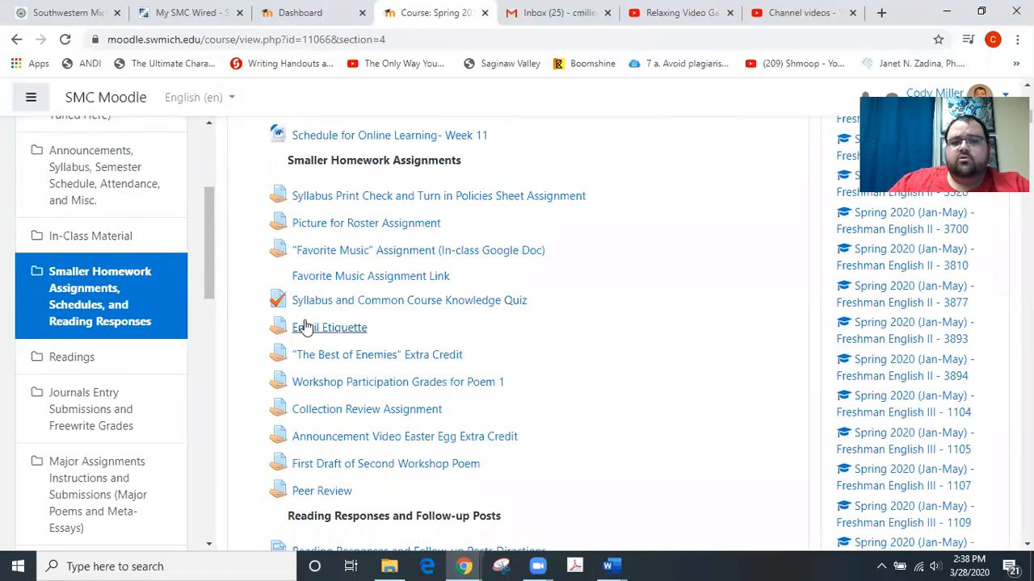
mouse_move(341, 415)
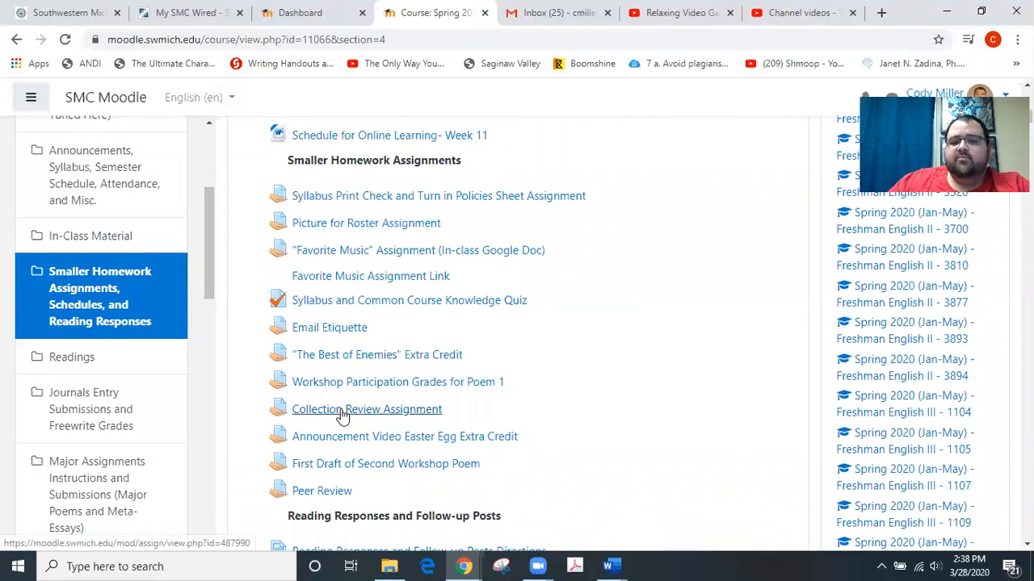
left_click(365, 409)
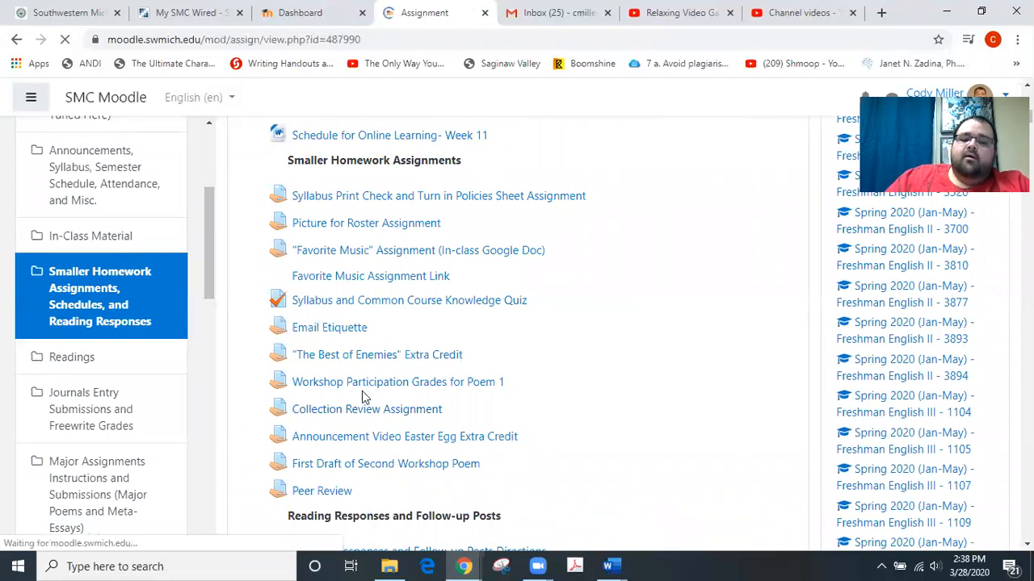
View the Collection Review Assignment's directions, three help videos and prompt and sample .docx documents, scrolling down and back up.
left_click(367, 409)
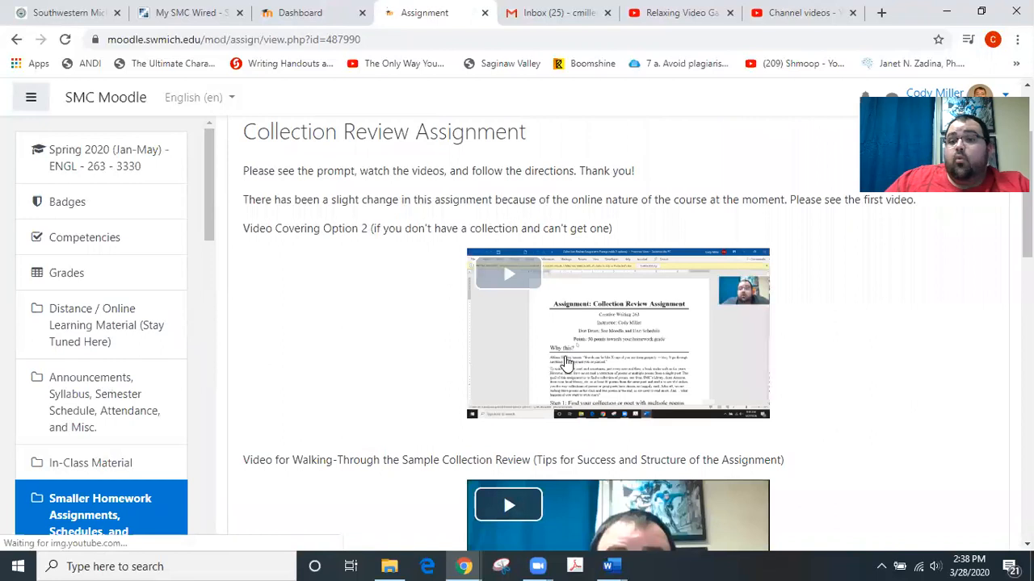
scroll("down", 3)
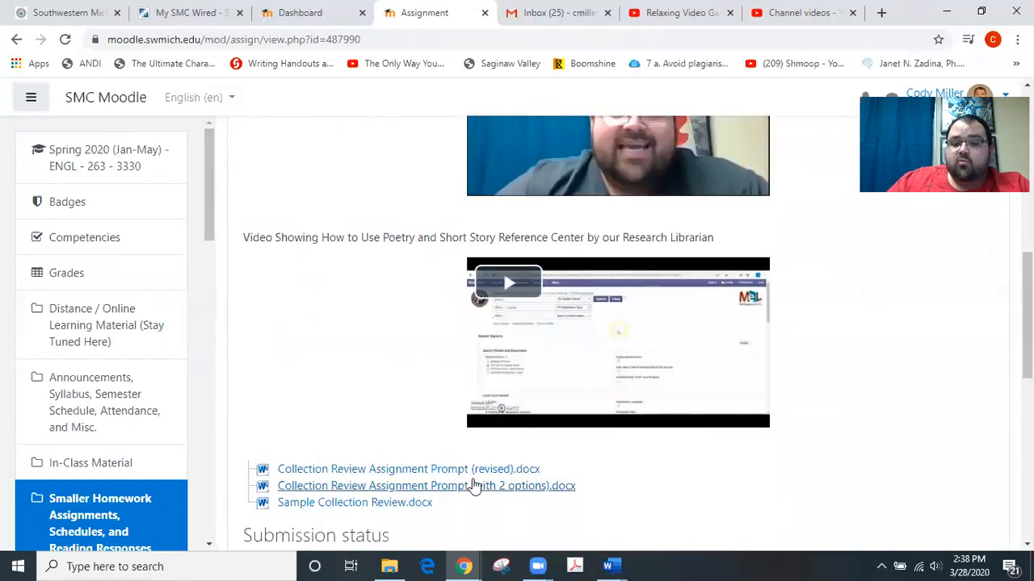
mouse_move(467, 493)
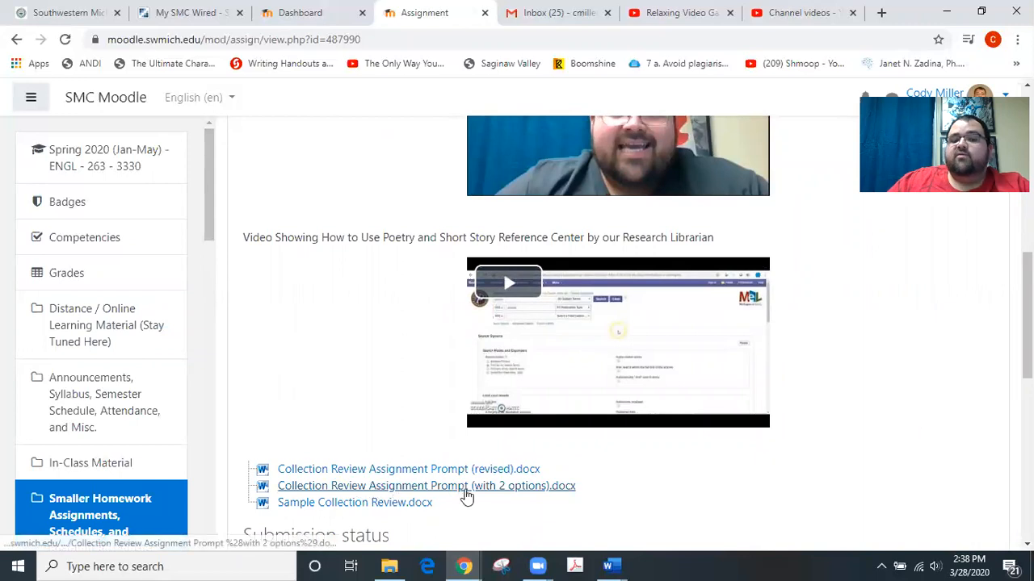
mouse_move(479, 485)
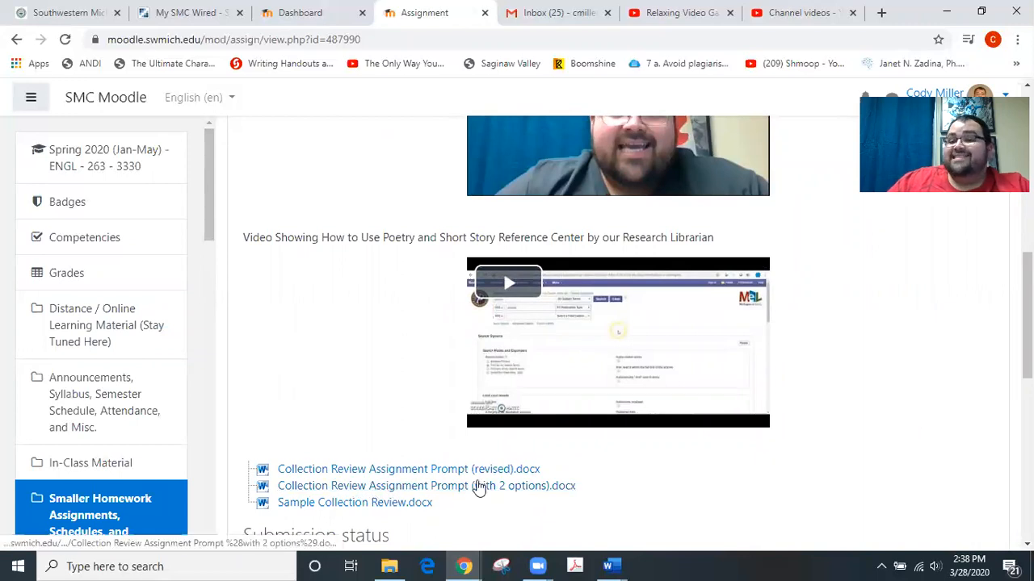
scroll("up", 3)
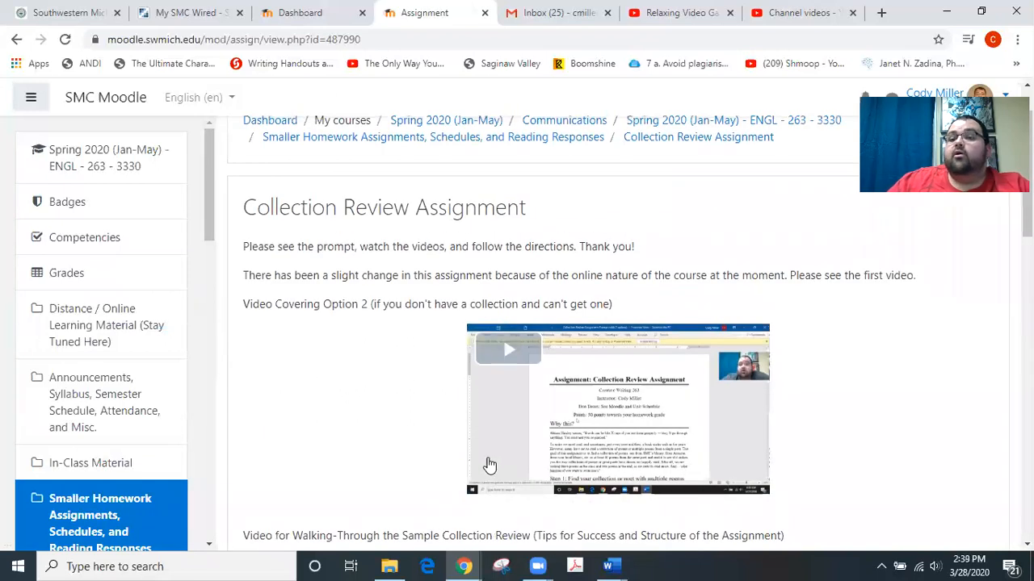
mouse_move(484, 459)
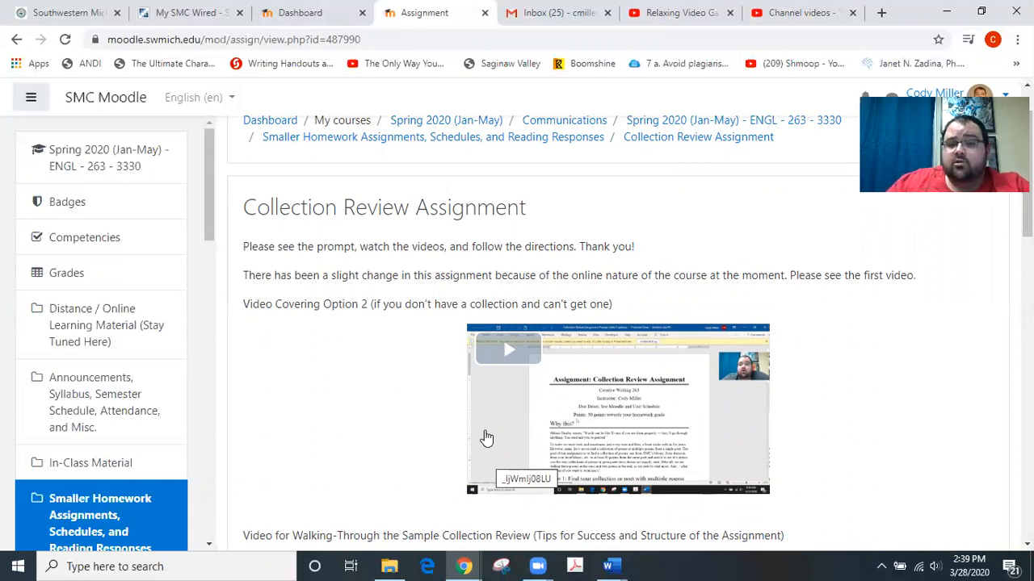
mouse_move(357, 357)
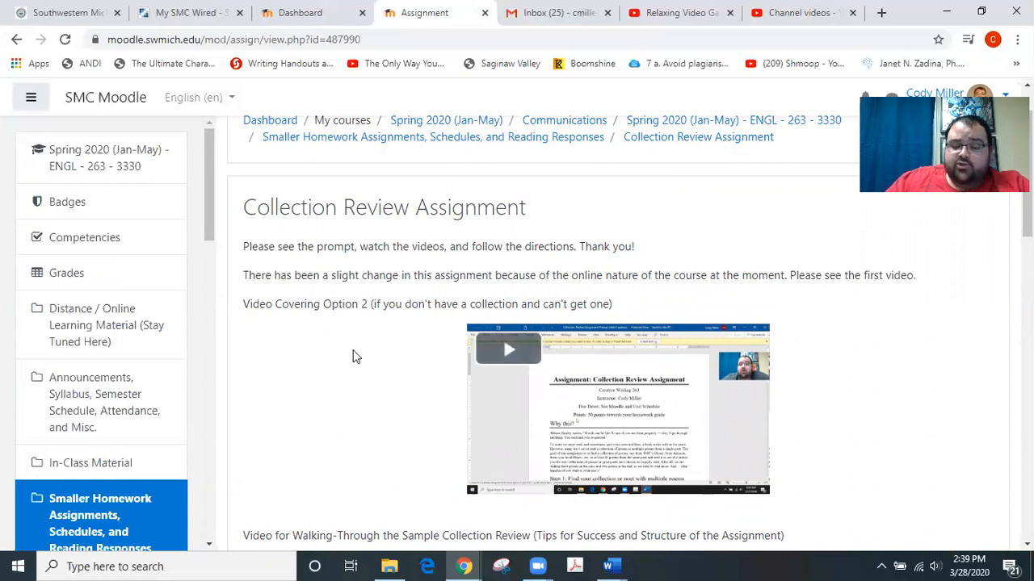
mouse_move(102, 324)
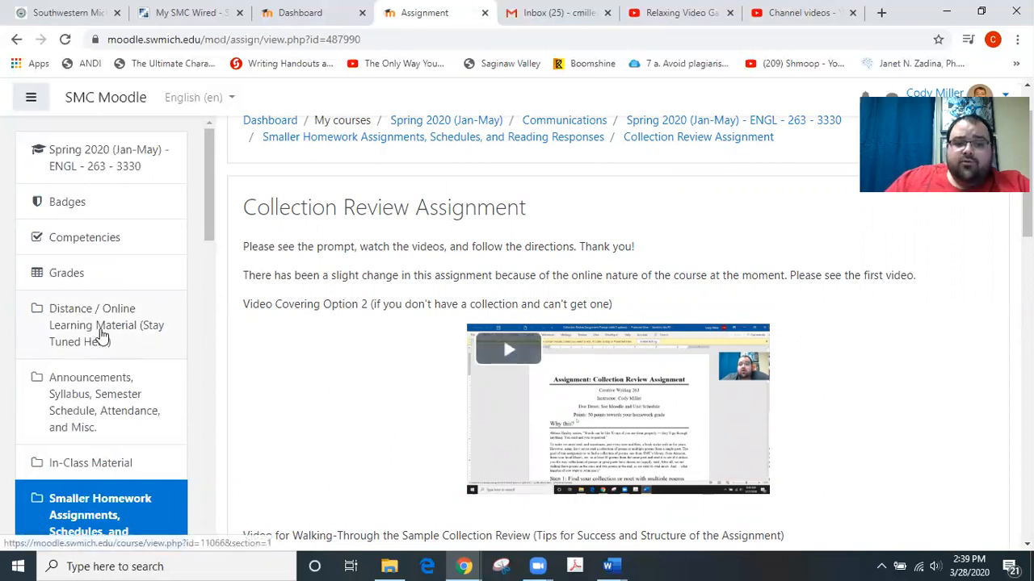
Reopen Distance / Online Learning Material and scroll through the weekly schedules, forum, Unit 3 quiz, Polished Poem 2 and Journal 6 links.
left_click(106, 324)
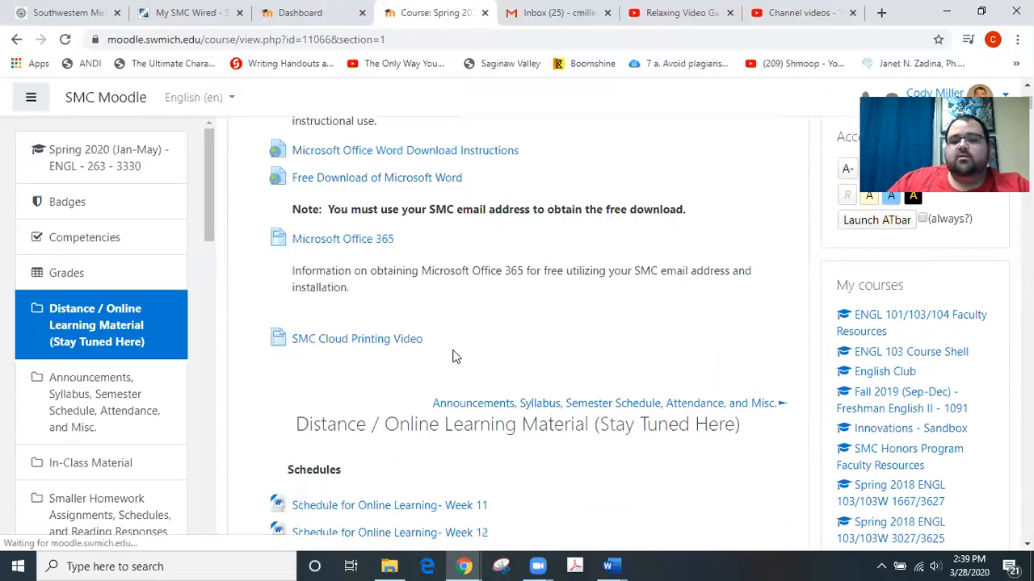
scroll("down", 3)
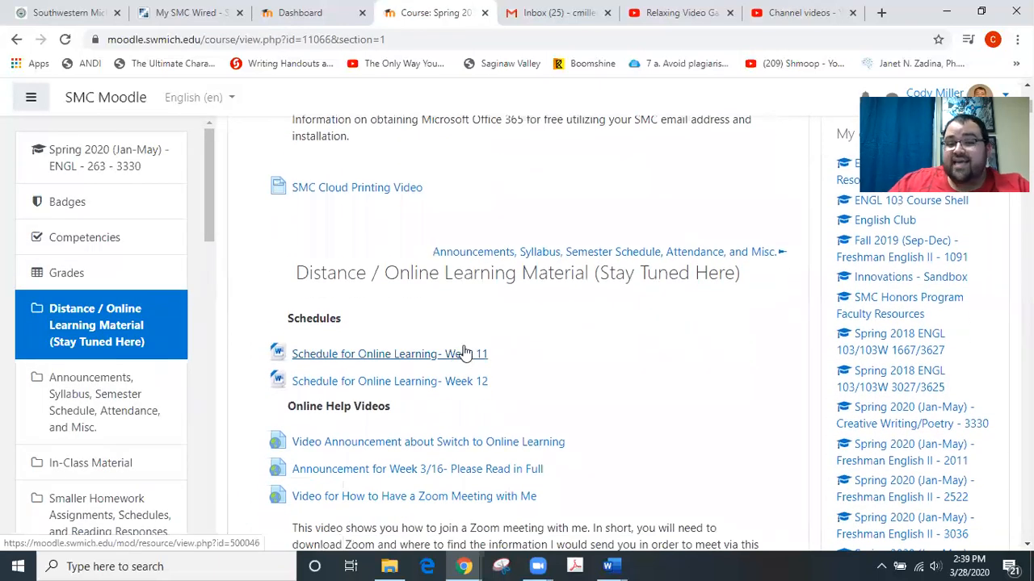
scroll("down", 3)
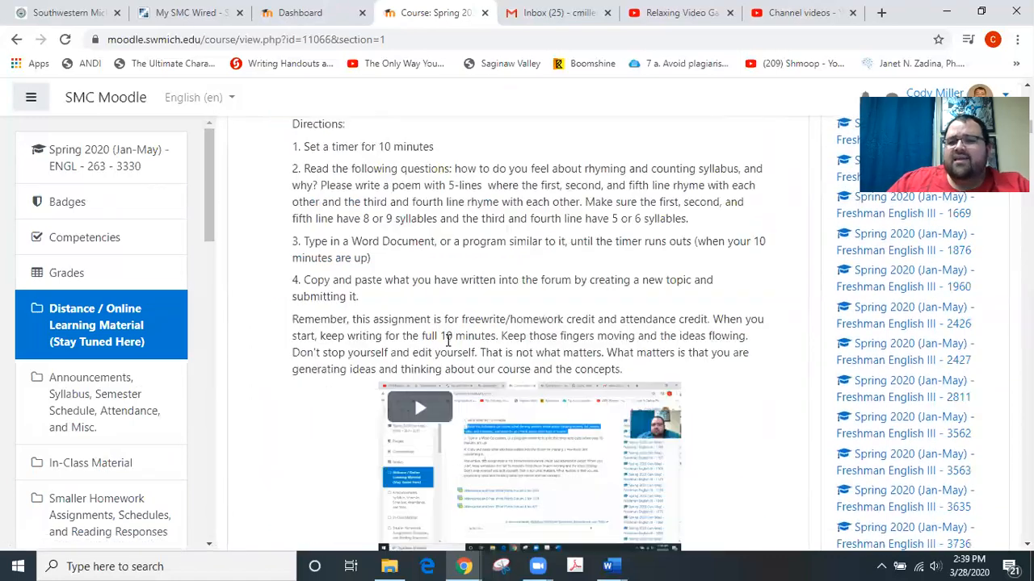
scroll("down", 3)
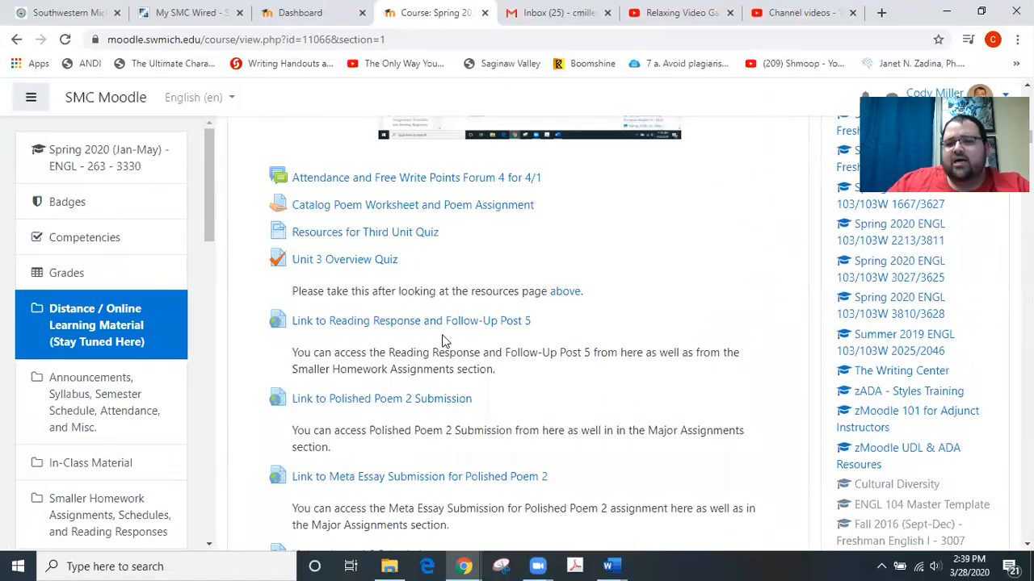
scroll("down", 3)
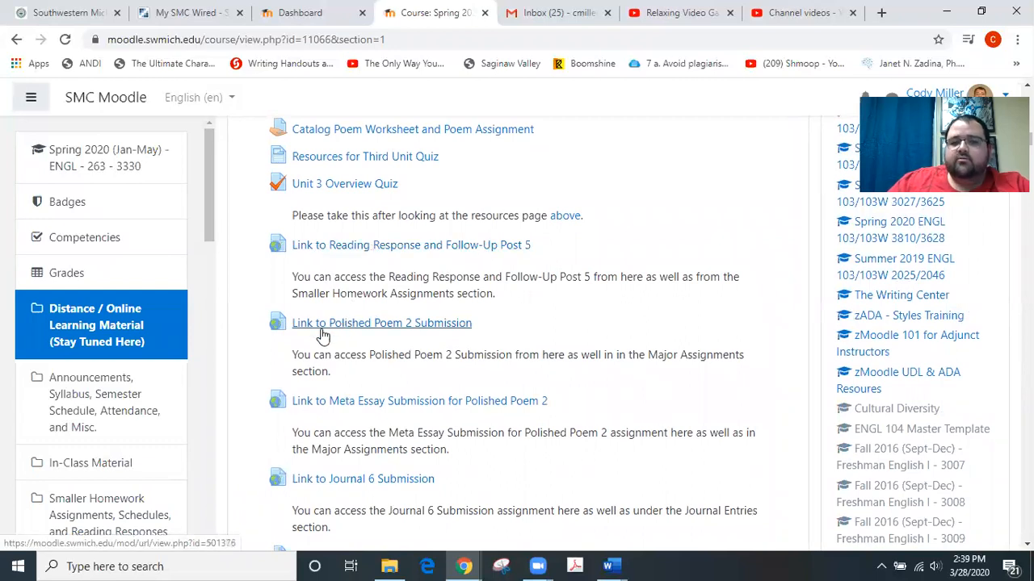
scroll("down", 3)
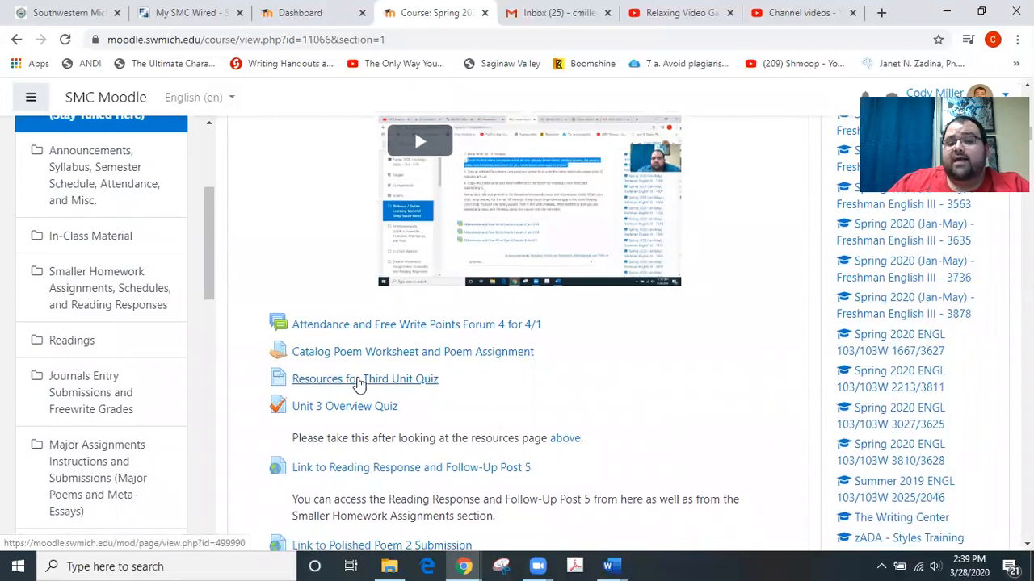
scroll("down", 3)
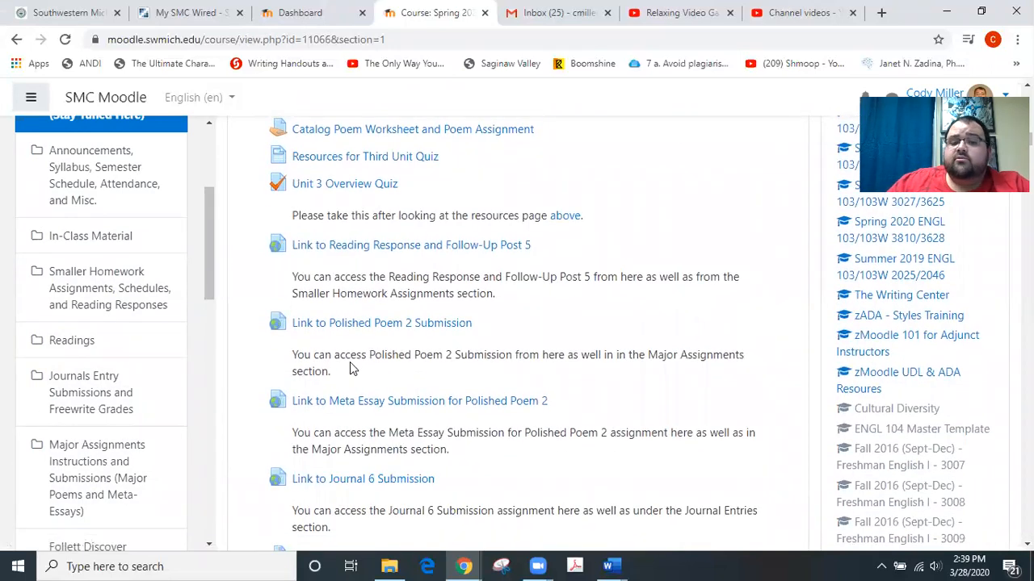
mouse_move(357, 370)
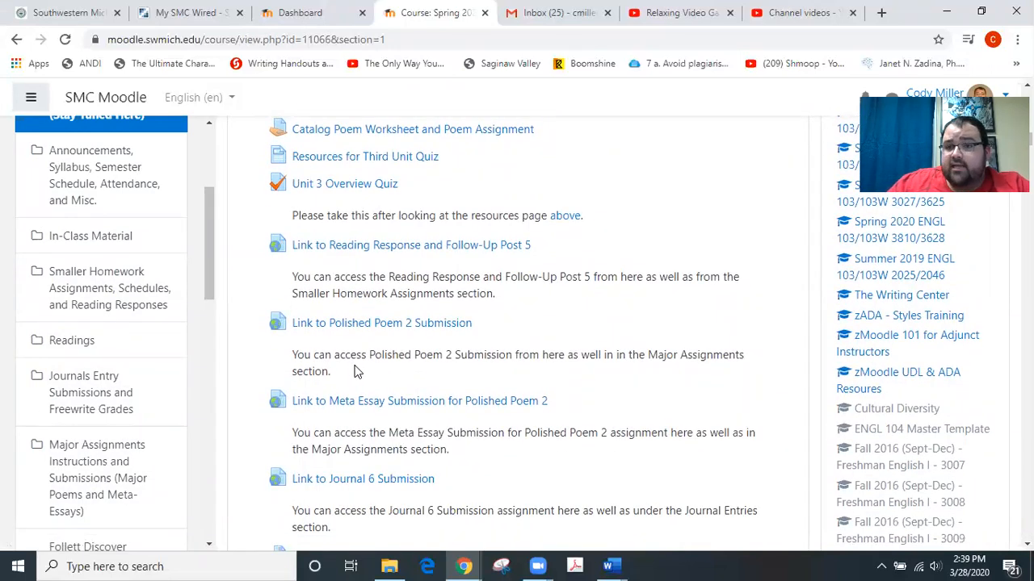